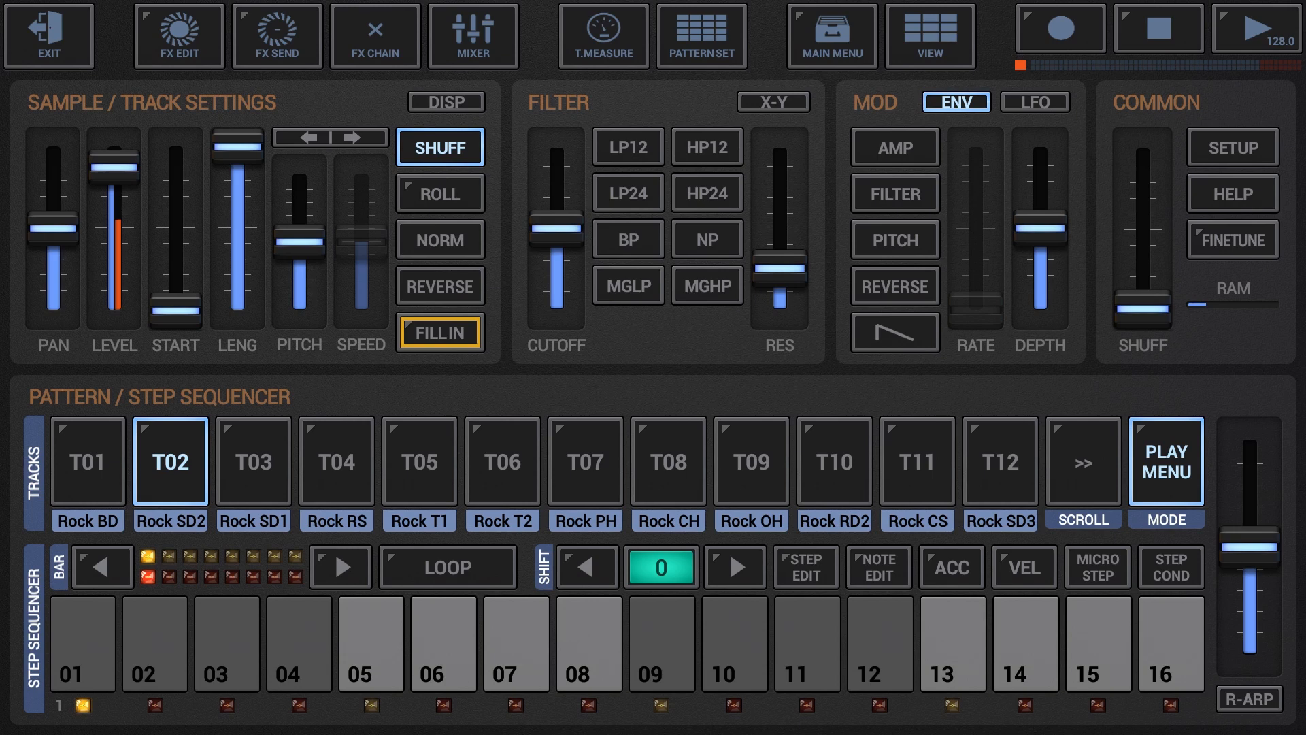
Start playback of the Rock drum pattern and select the snare track pad.
{"action": "left_click", "coordinate": [1255, 28]}
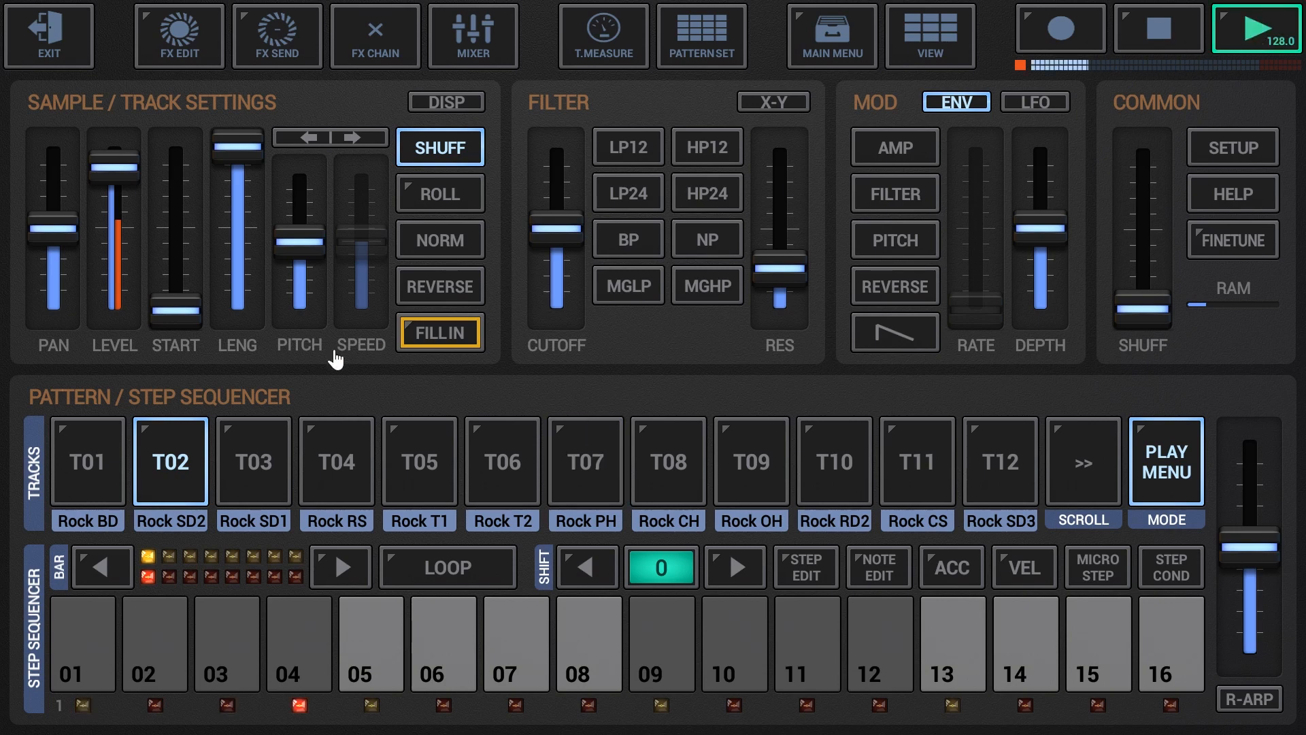
{"action": "left_click", "coordinate": [170, 462]}
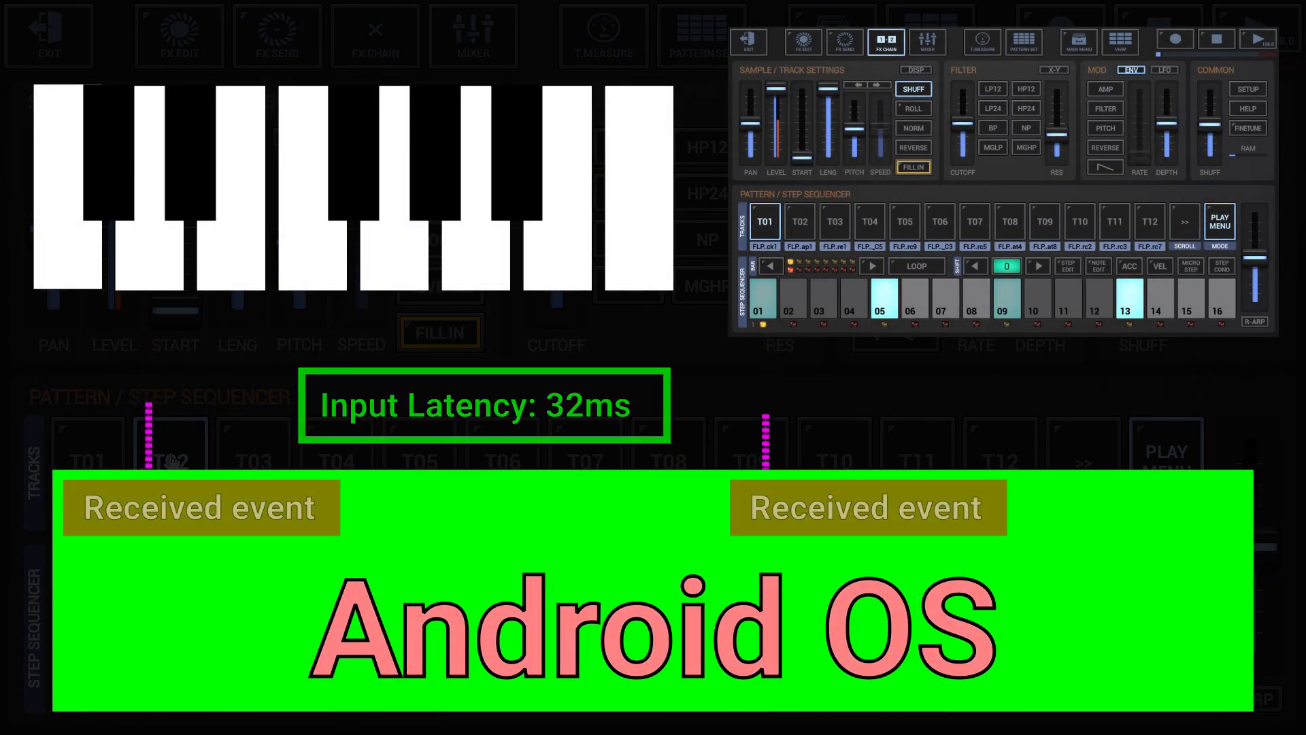
{"action": "left_click", "coordinate": [148, 258]}
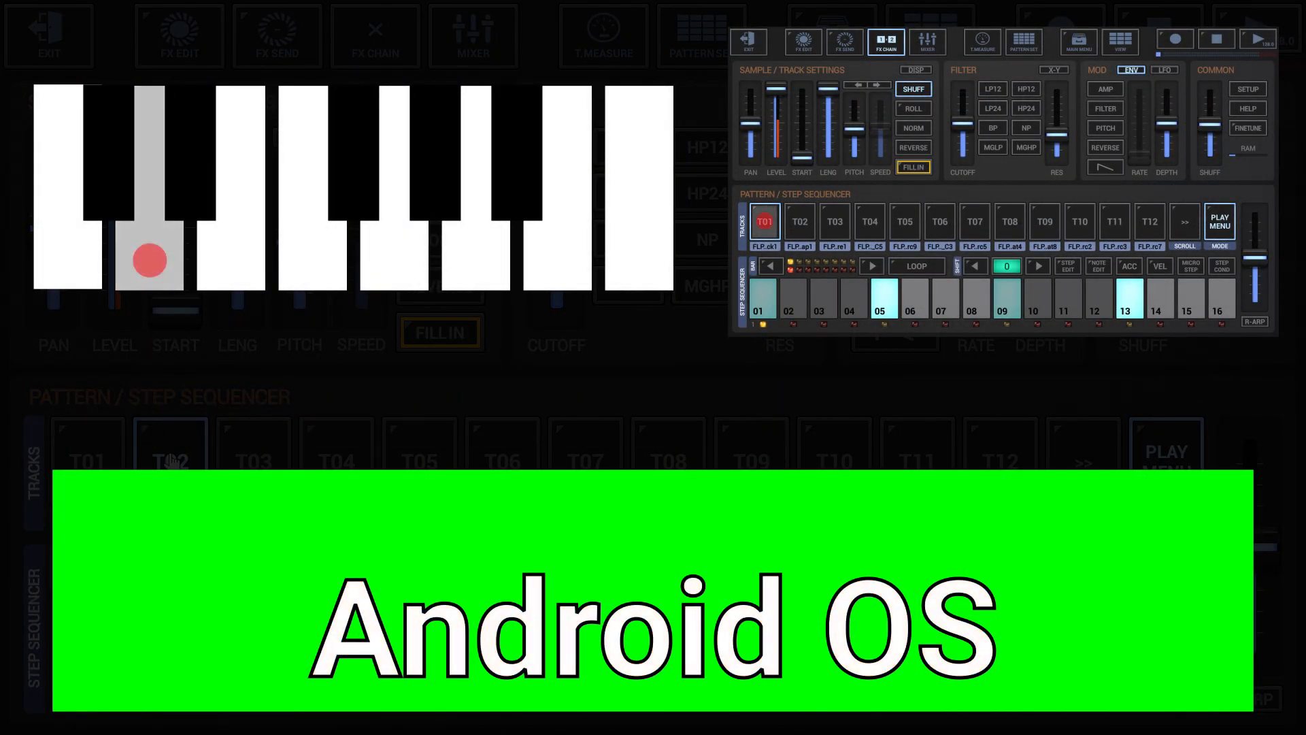
{"action": "left_click", "coordinate": [150, 258]}
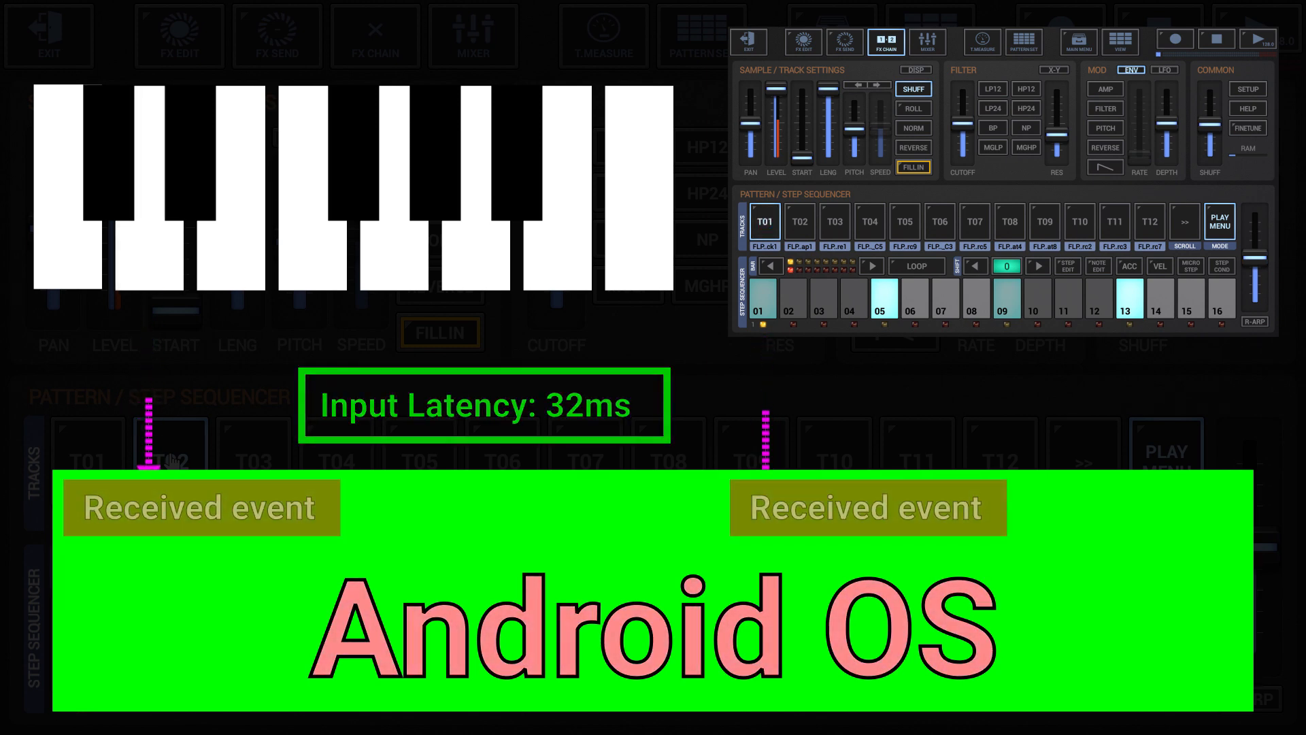
{"action": "left_click", "coordinate": [148, 258]}
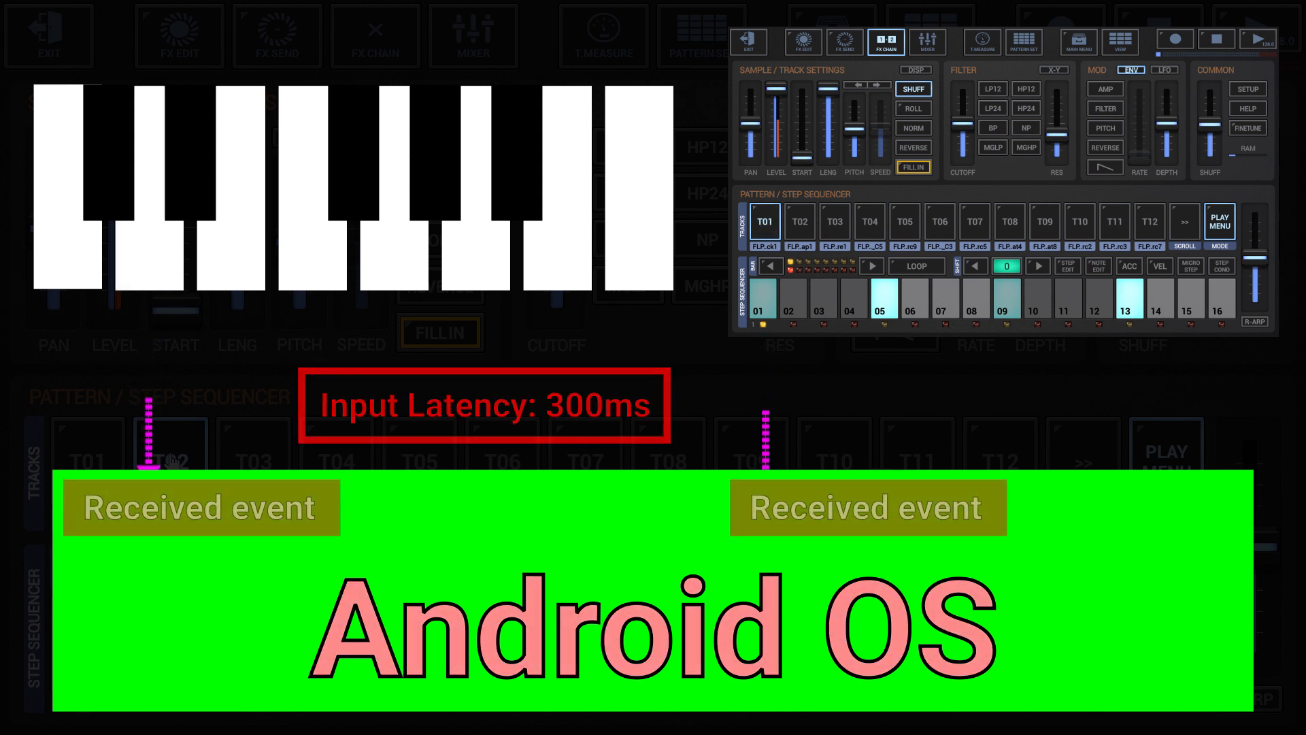
{"action": "left_click", "coordinate": [149, 258]}
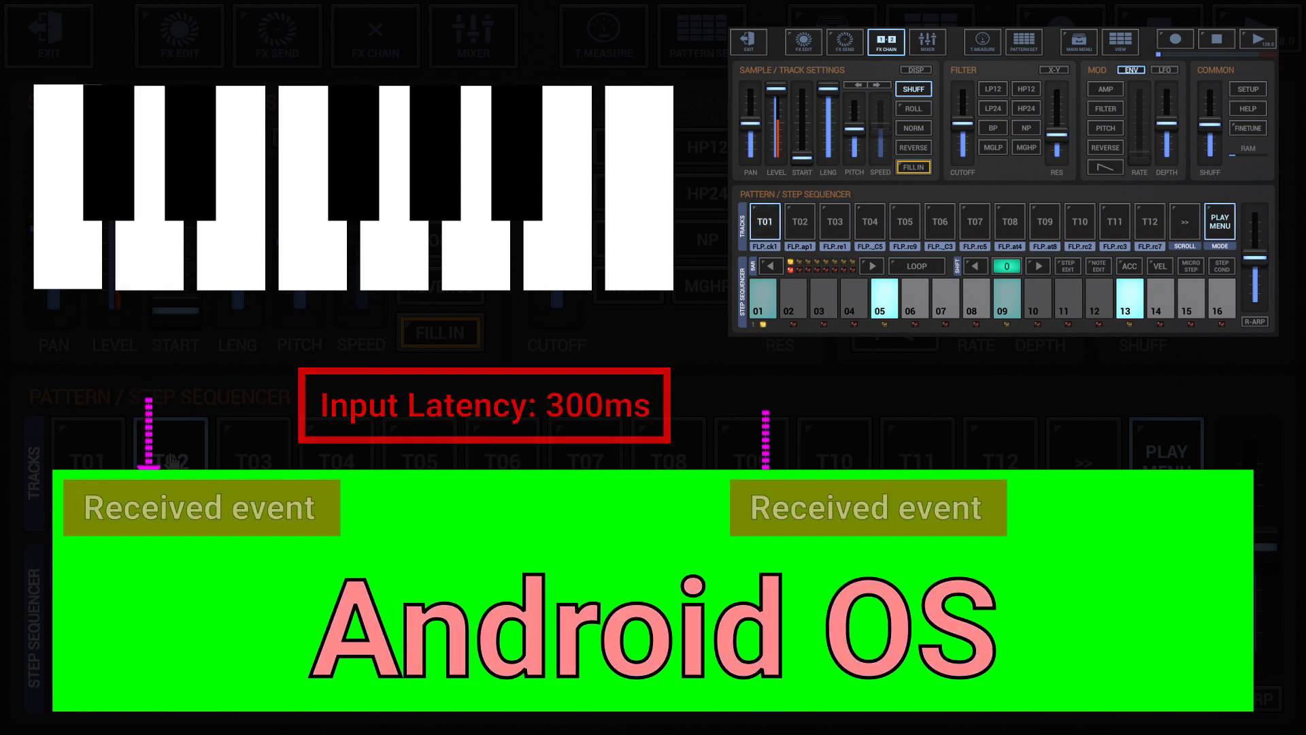
{"action": "left_click", "coordinate": [148, 260]}
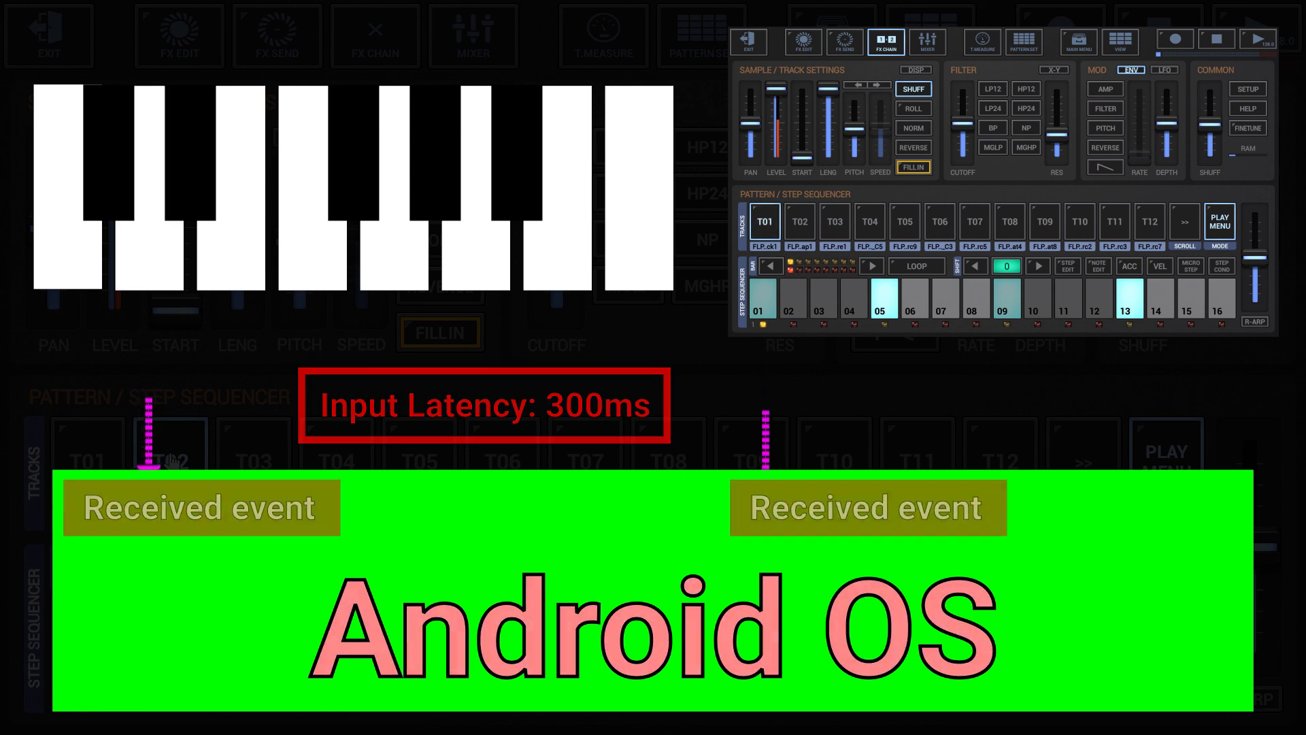
{"action": "left_click", "coordinate": [148, 259]}
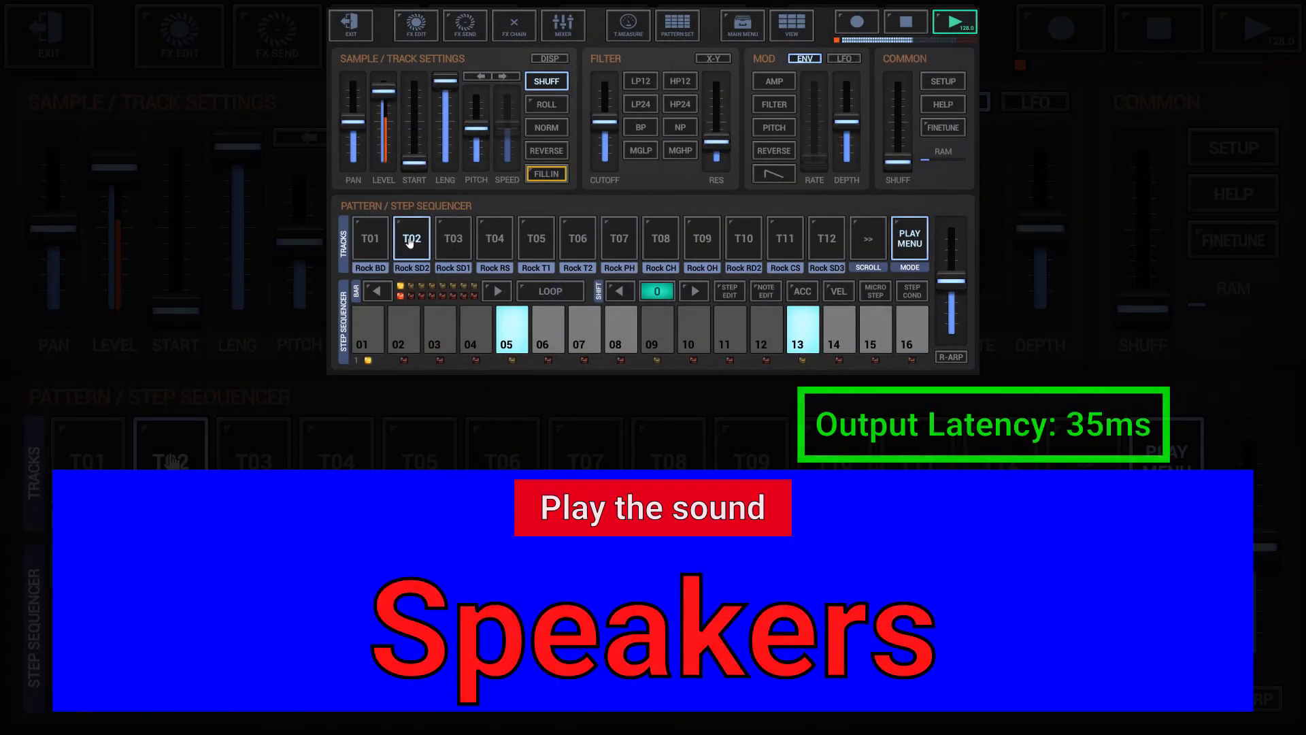
{"action": "left_click", "coordinate": [620, 237]}
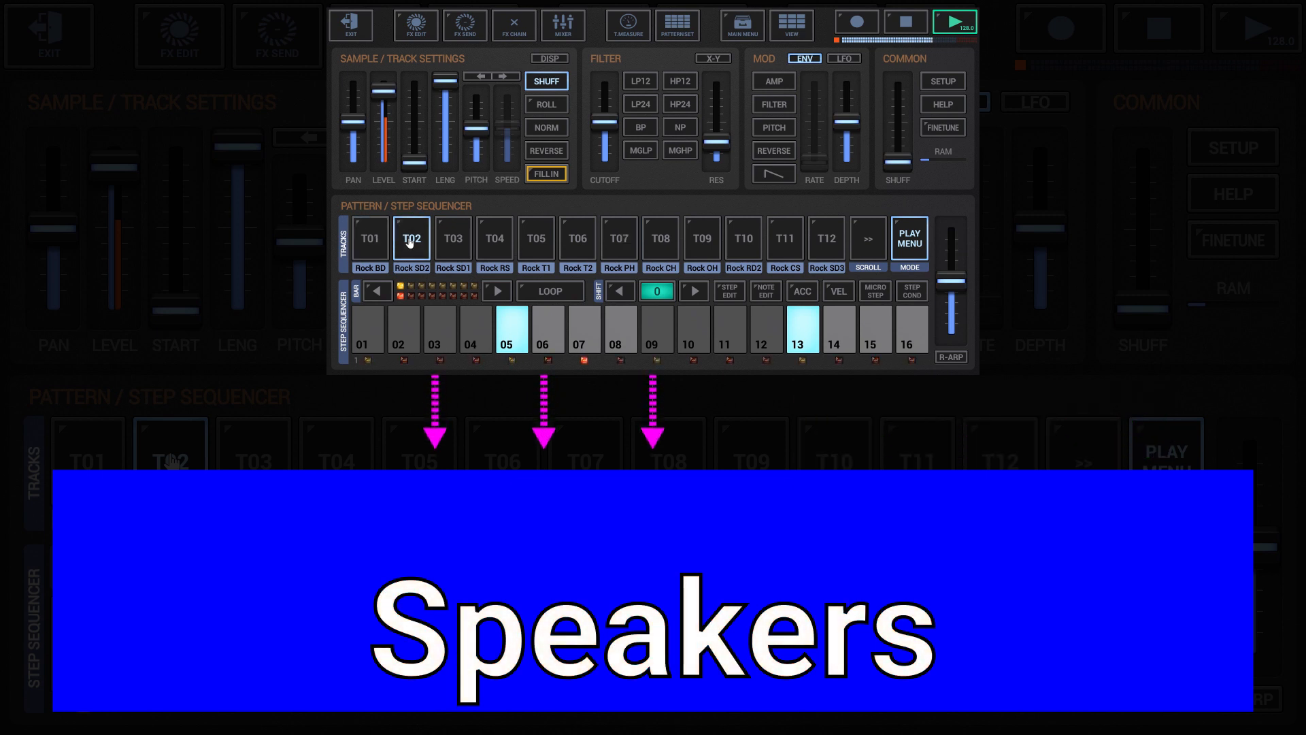
{"action": "left_click", "coordinate": [618, 330]}
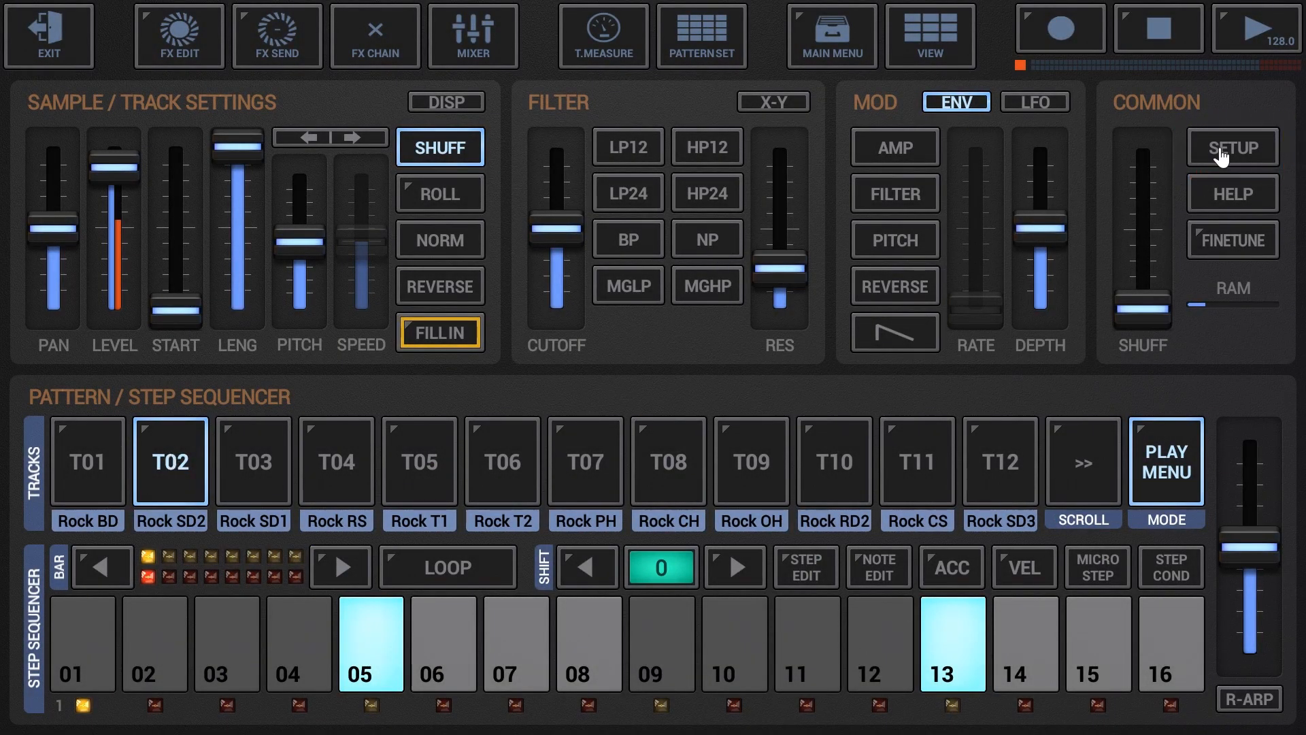
{"action": "left_click", "coordinate": [1233, 147]}
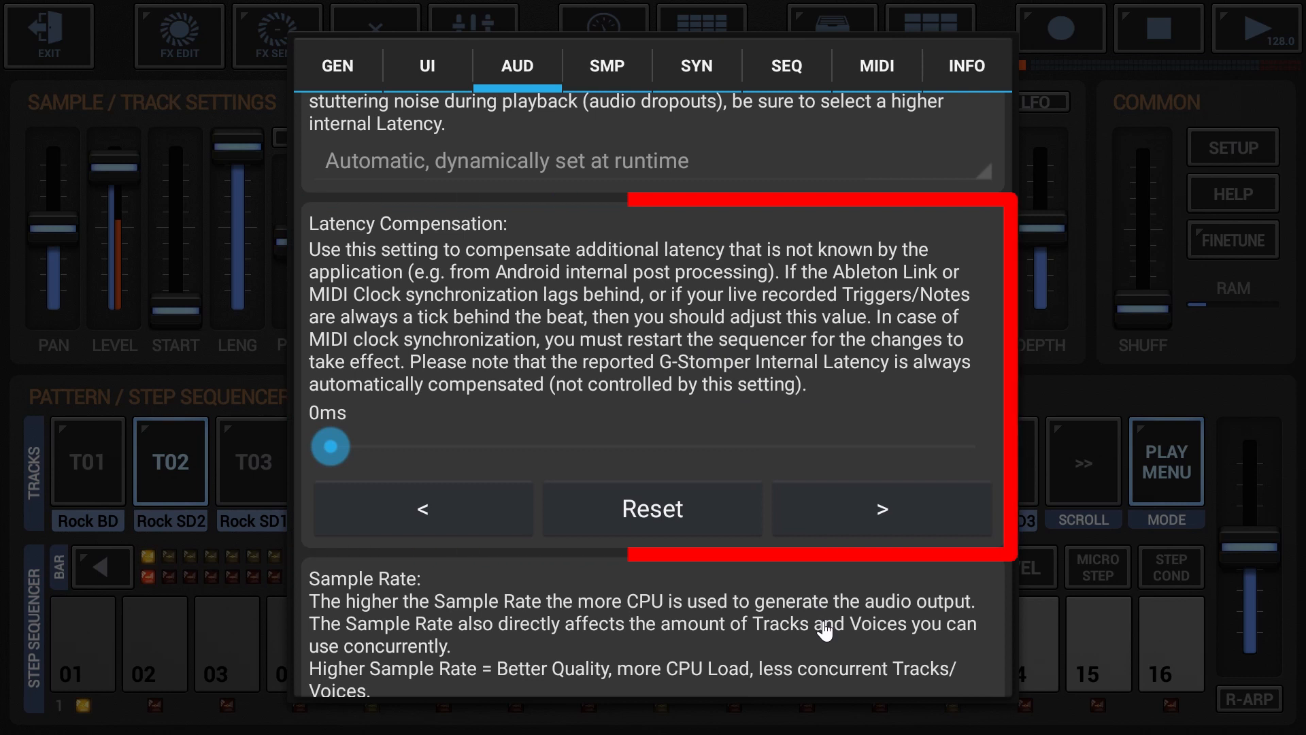
{"action": "scroll", "scroll_direction": "down", "scroll_amount": 3}
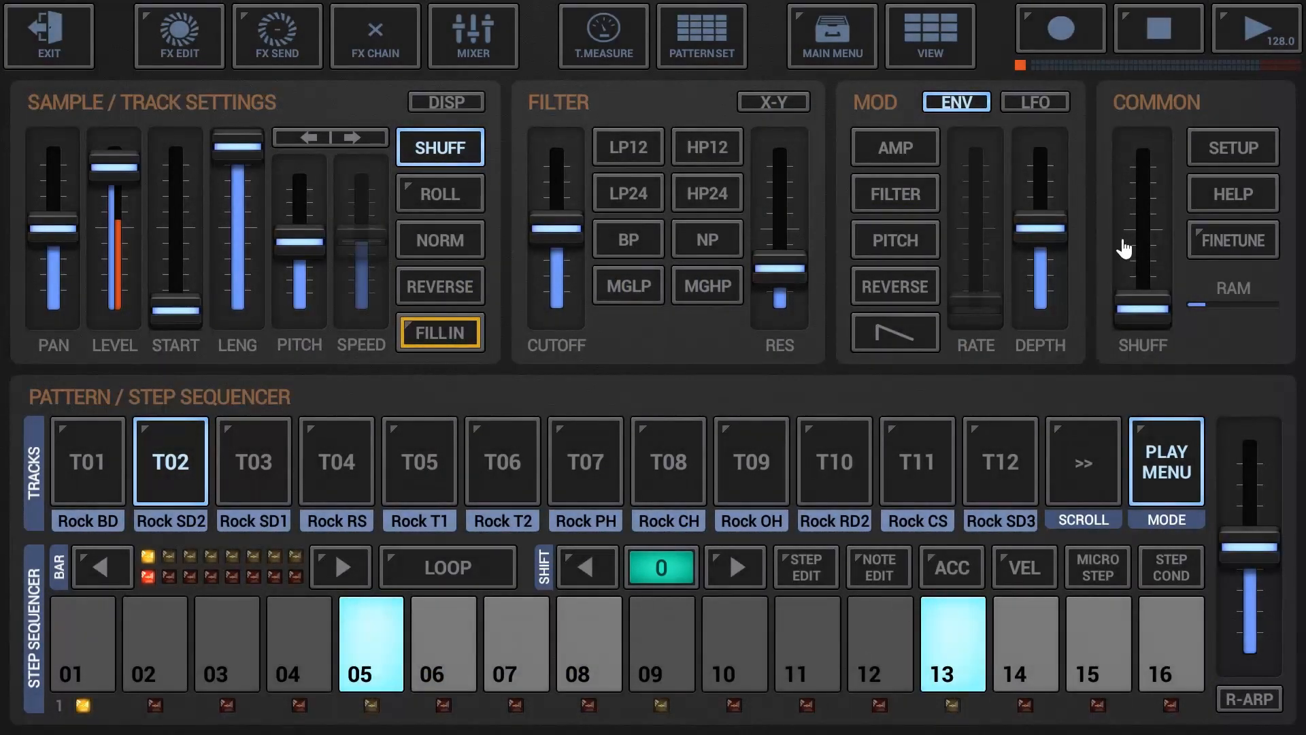
In Setup's AUD page, raise Latency Compensation from 0ms to about +146ms.
{"action": "left_click", "coordinate": [1233, 147]}
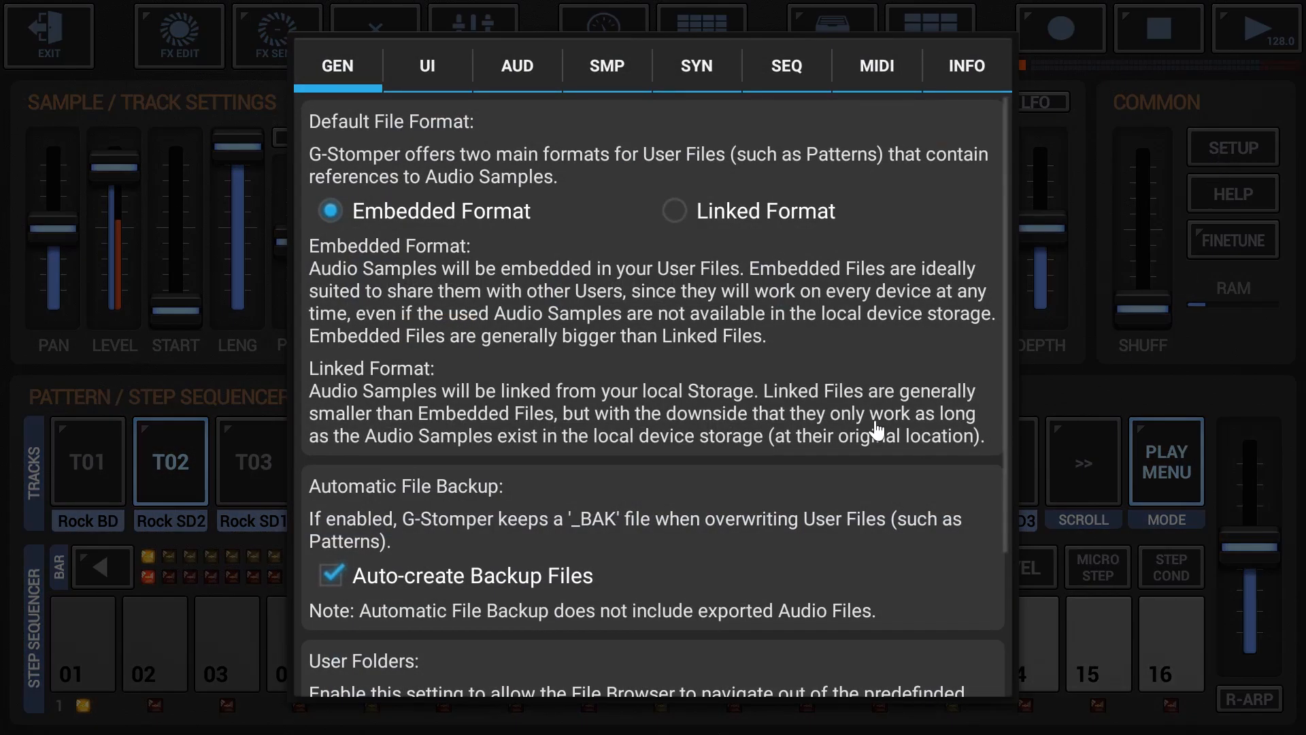
{"action": "left_click", "coordinate": [516, 66]}
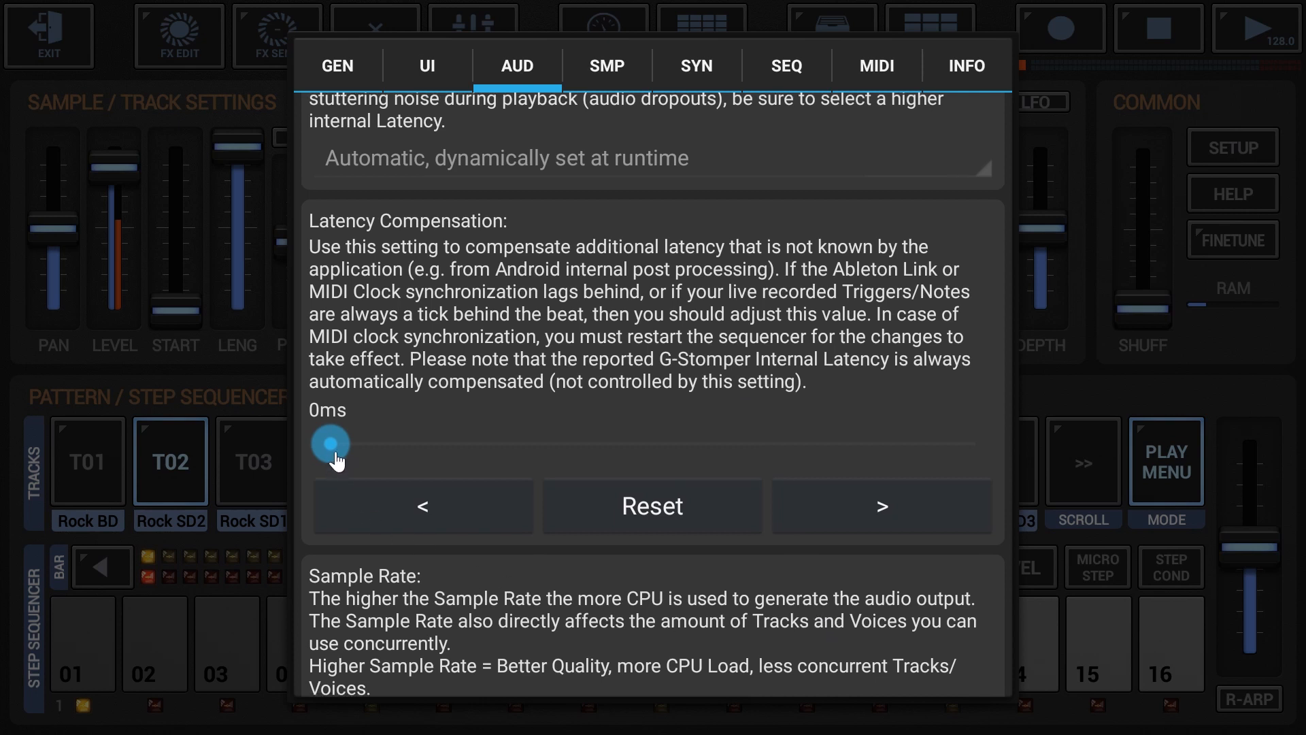
{"action": "left_click_drag", "start_coordinate": [329, 442], "coordinate": [645, 442]}
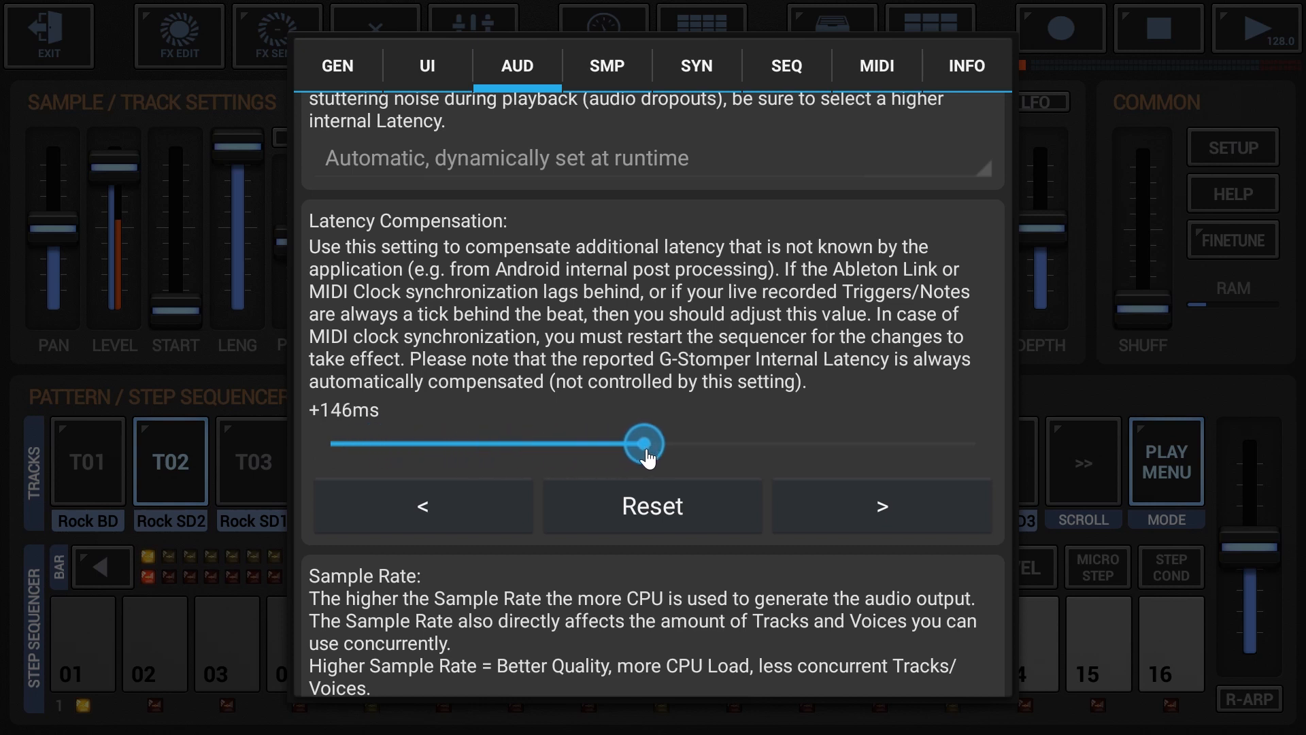
{"action": "left_click_drag", "start_coordinate": [643, 442], "coordinate": [659, 442]}
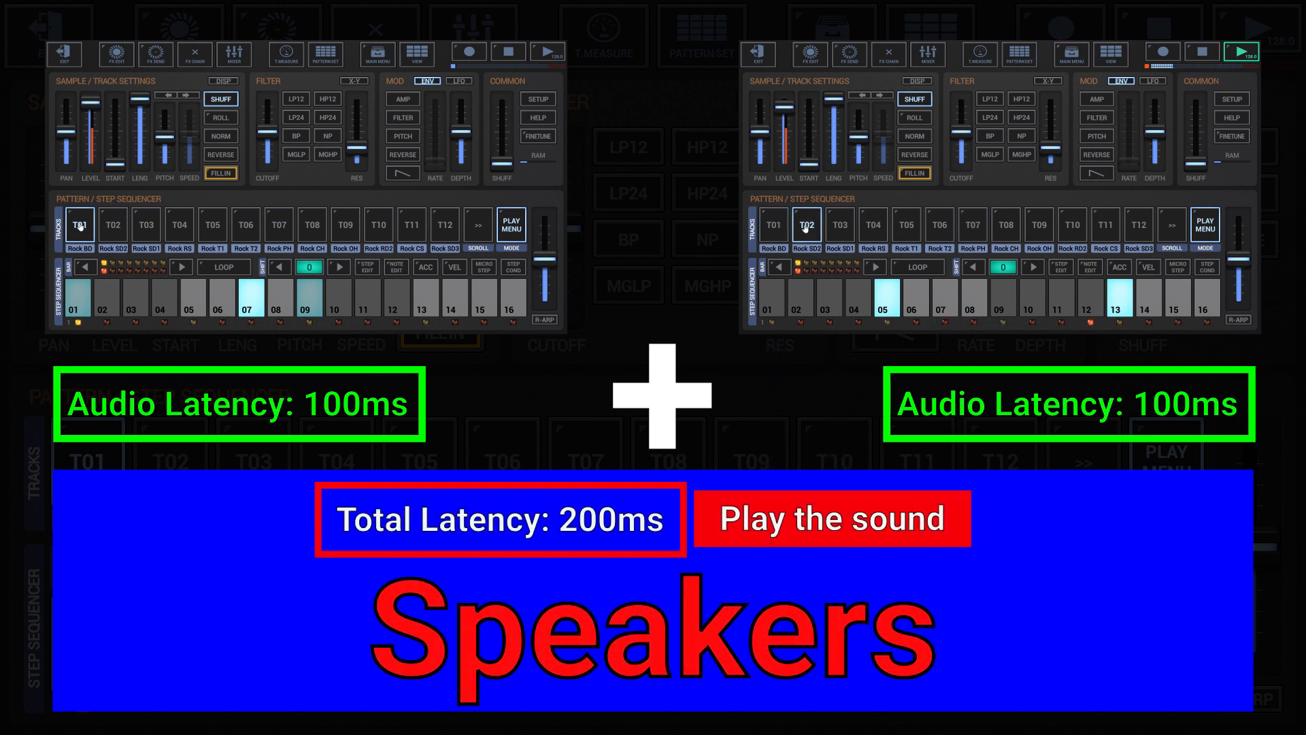
Reopen the Setup dialog on its GEN page with the file-format options.
{"action": "left_click", "coordinate": [80, 225]}
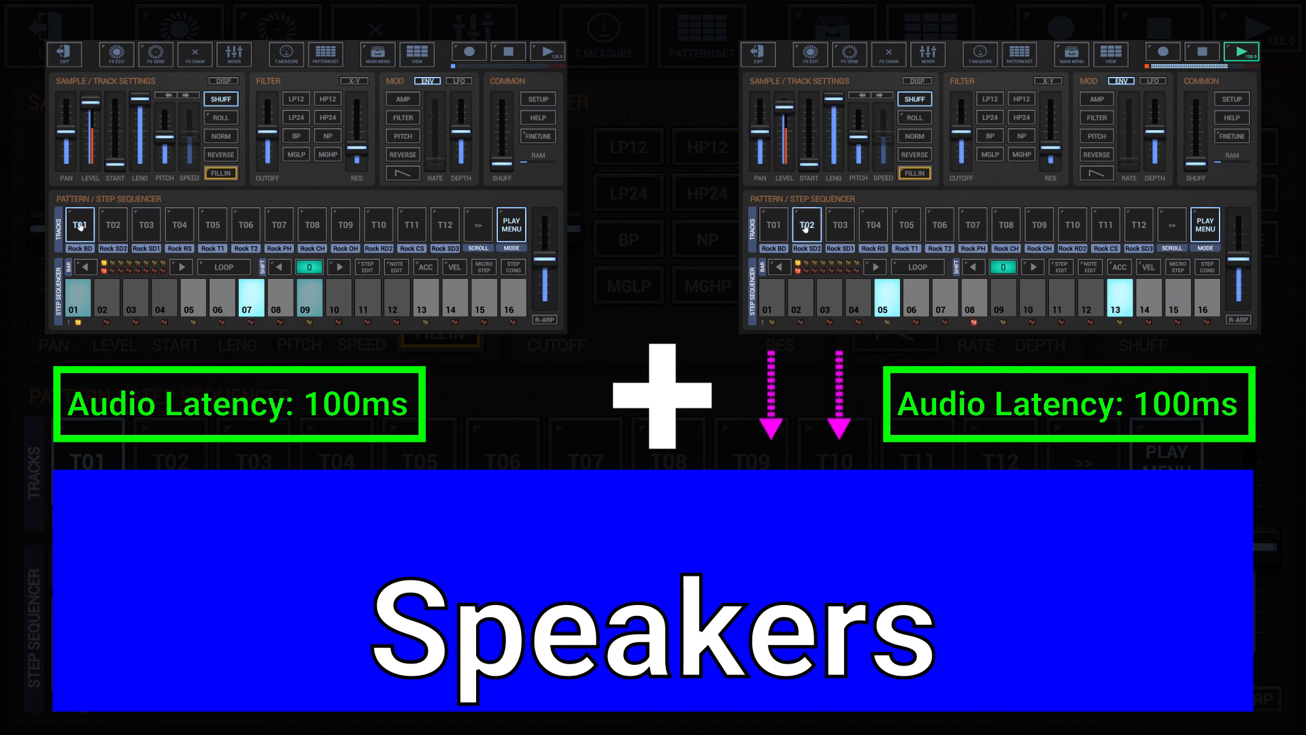
{"action": "left_click", "coordinate": [79, 225]}
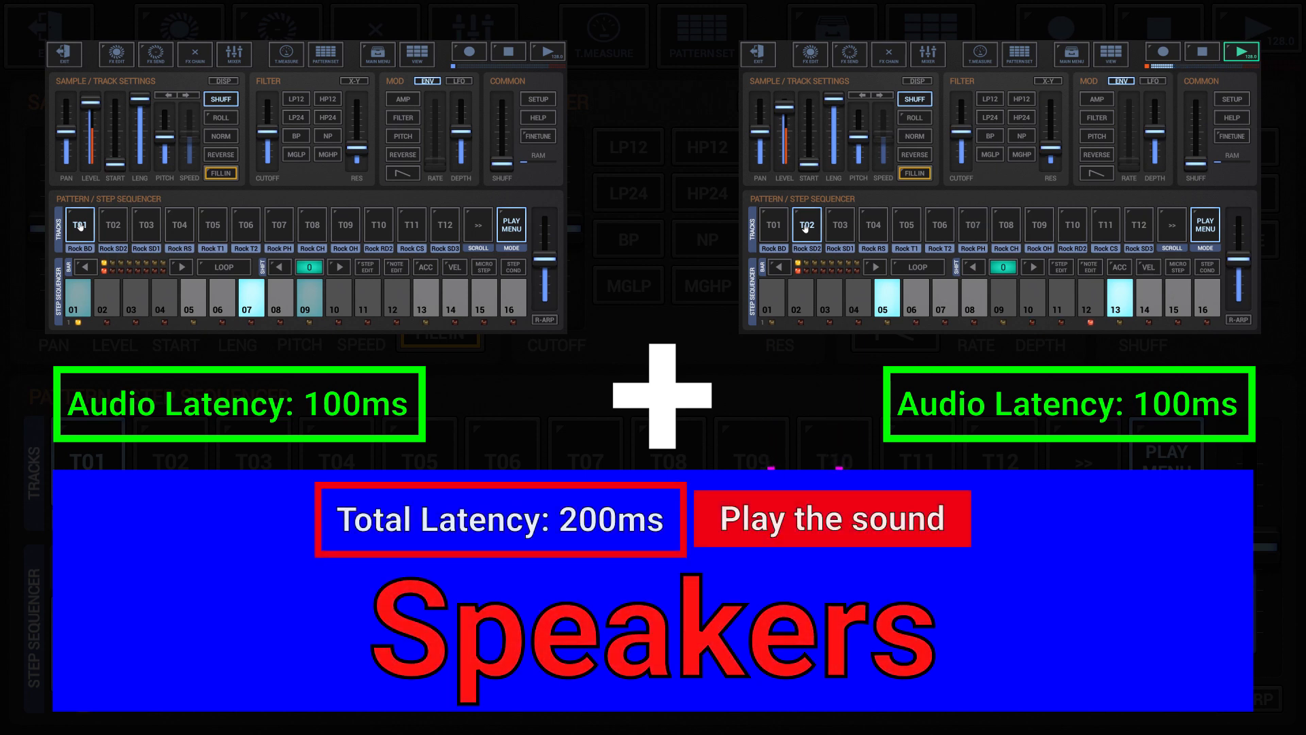
{"action": "left_click", "coordinate": [79, 226]}
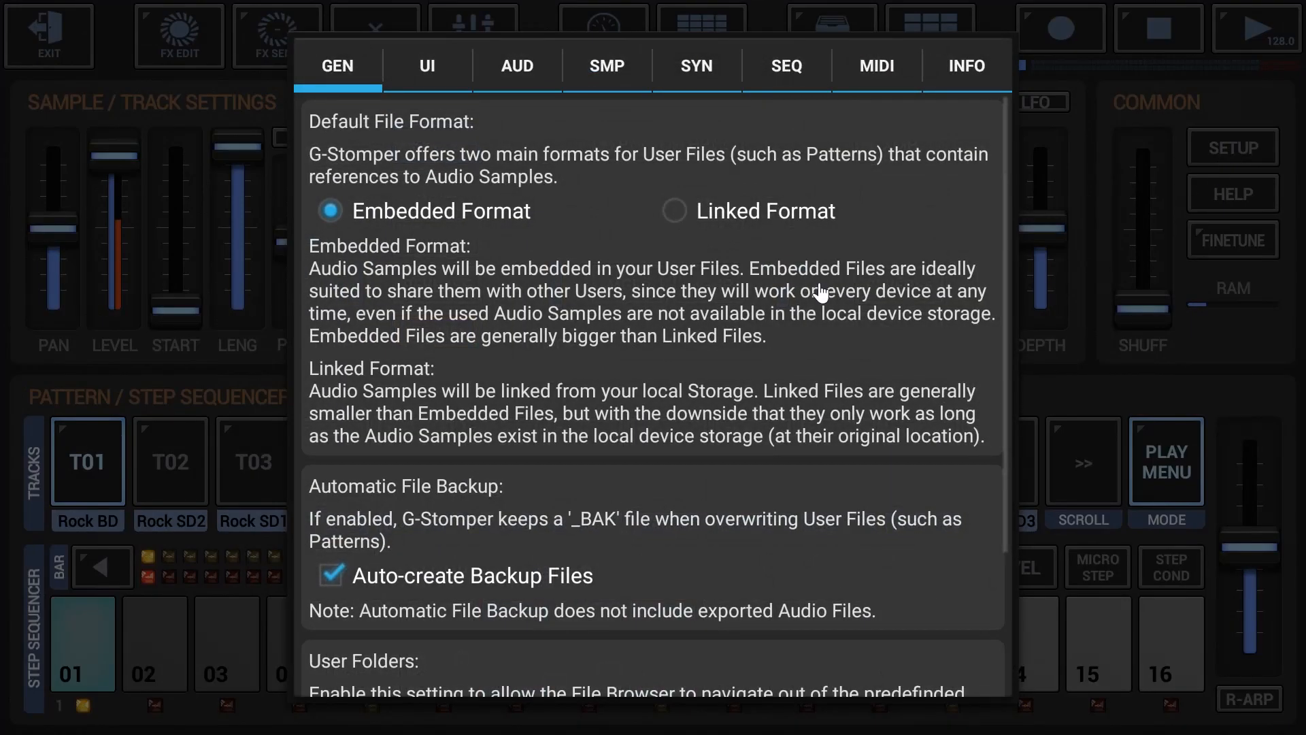
Show the AUD settings reporting 43ms internal latency with AudioTrack N.
{"action": "left_click", "coordinate": [516, 65]}
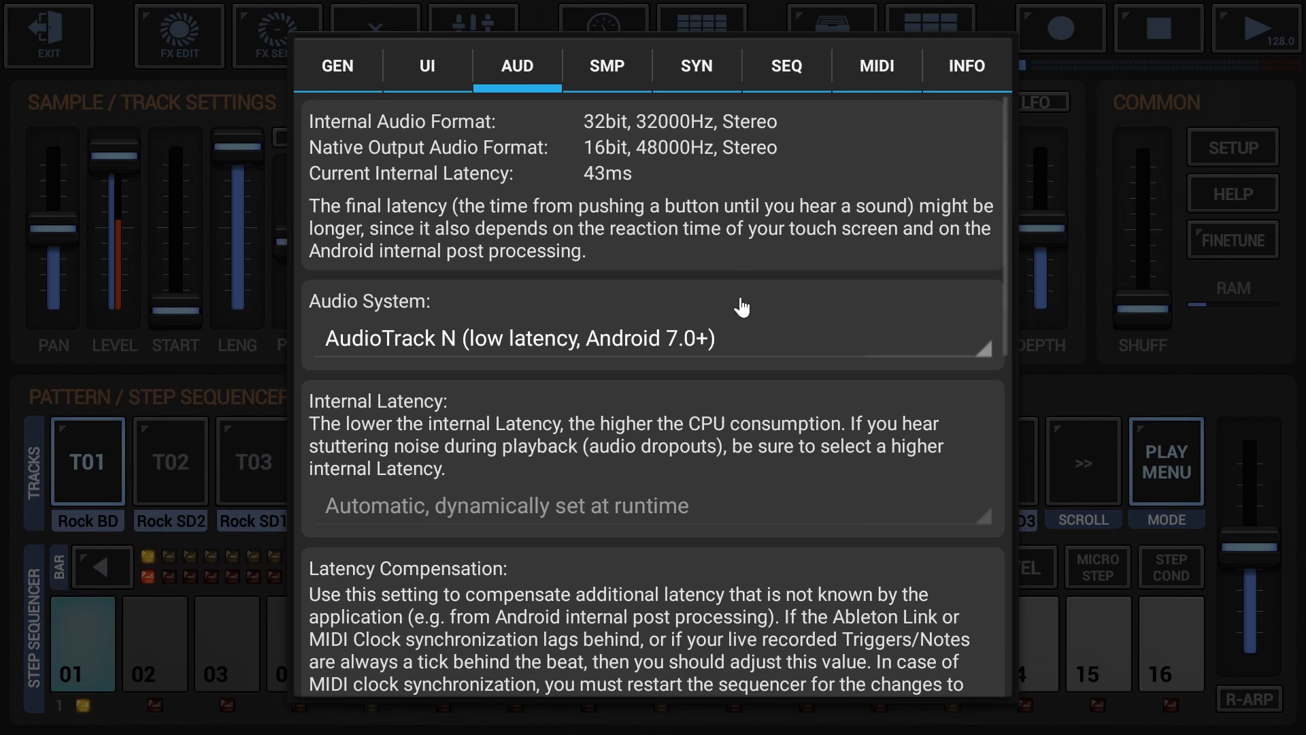
{"action": "left_click", "coordinate": [651, 339]}
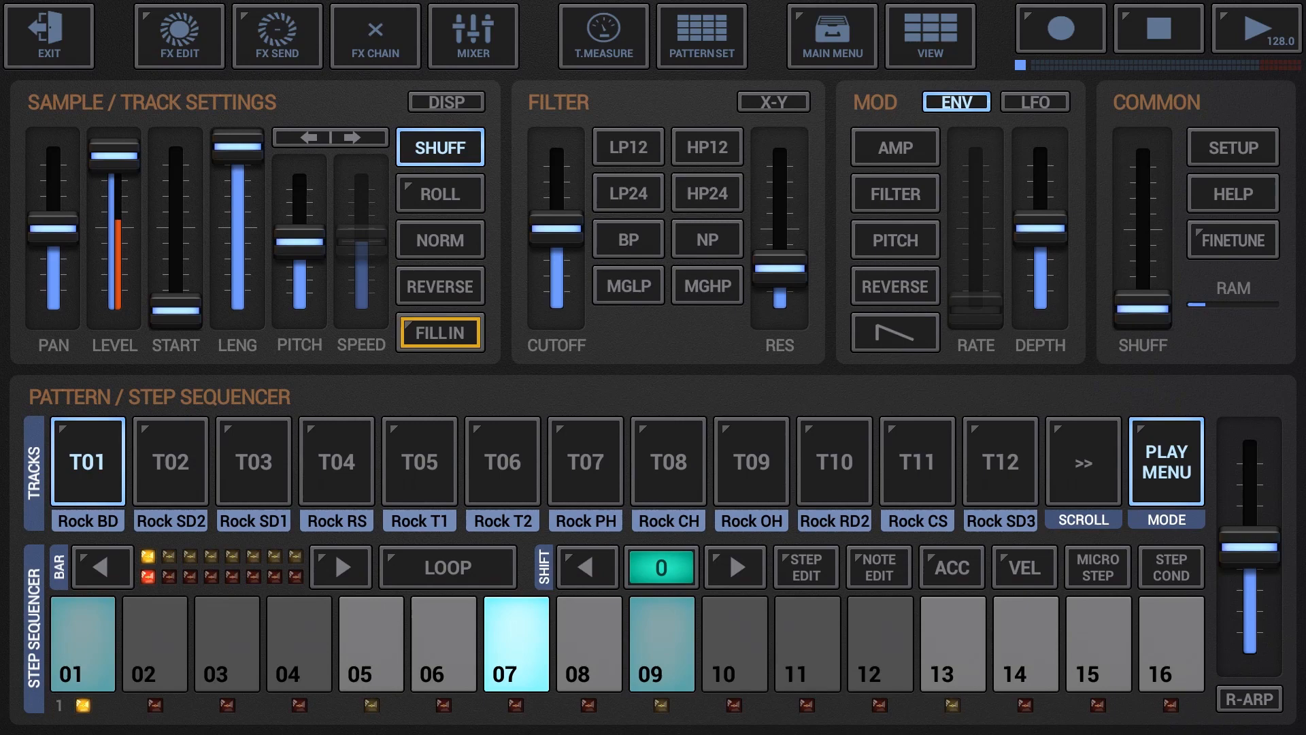
Reopen Setup's AUD page and expand the Audio System choices showing AudioTrack N.
{"action": "left_click", "coordinate": [1232, 147]}
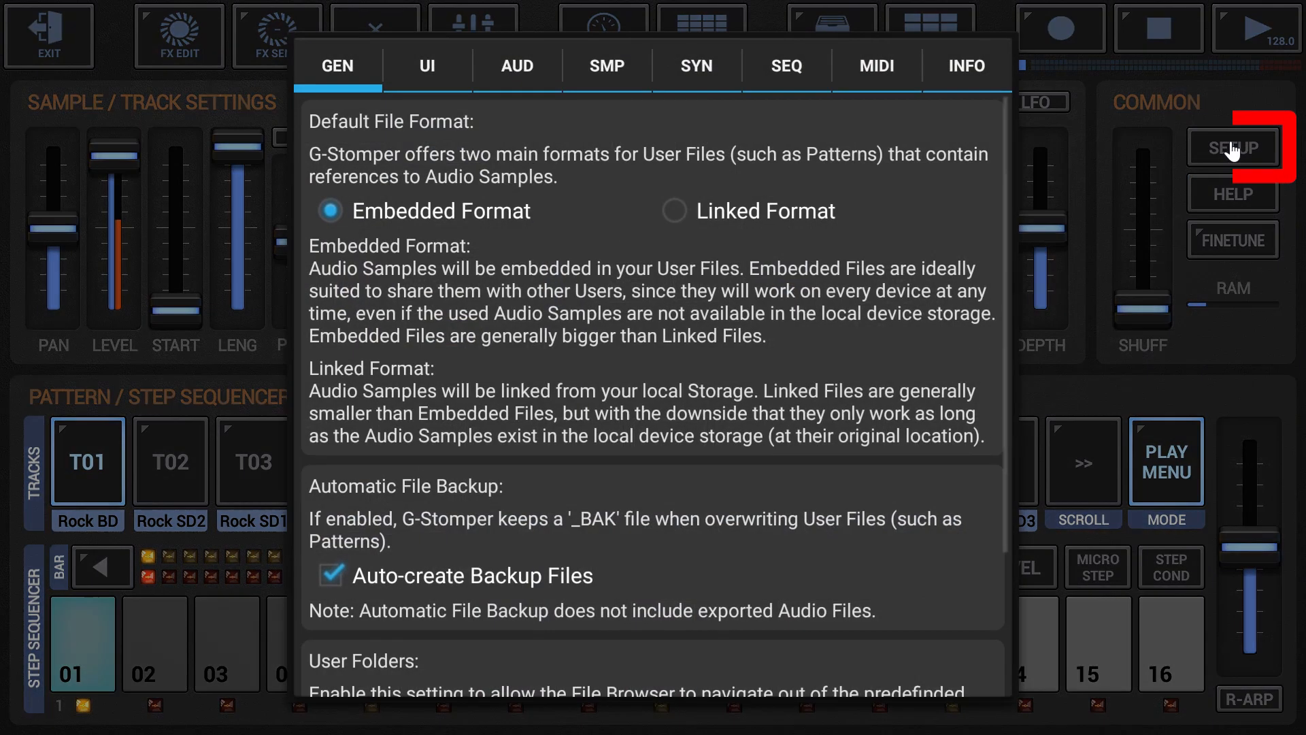
{"action": "left_click", "coordinate": [516, 66]}
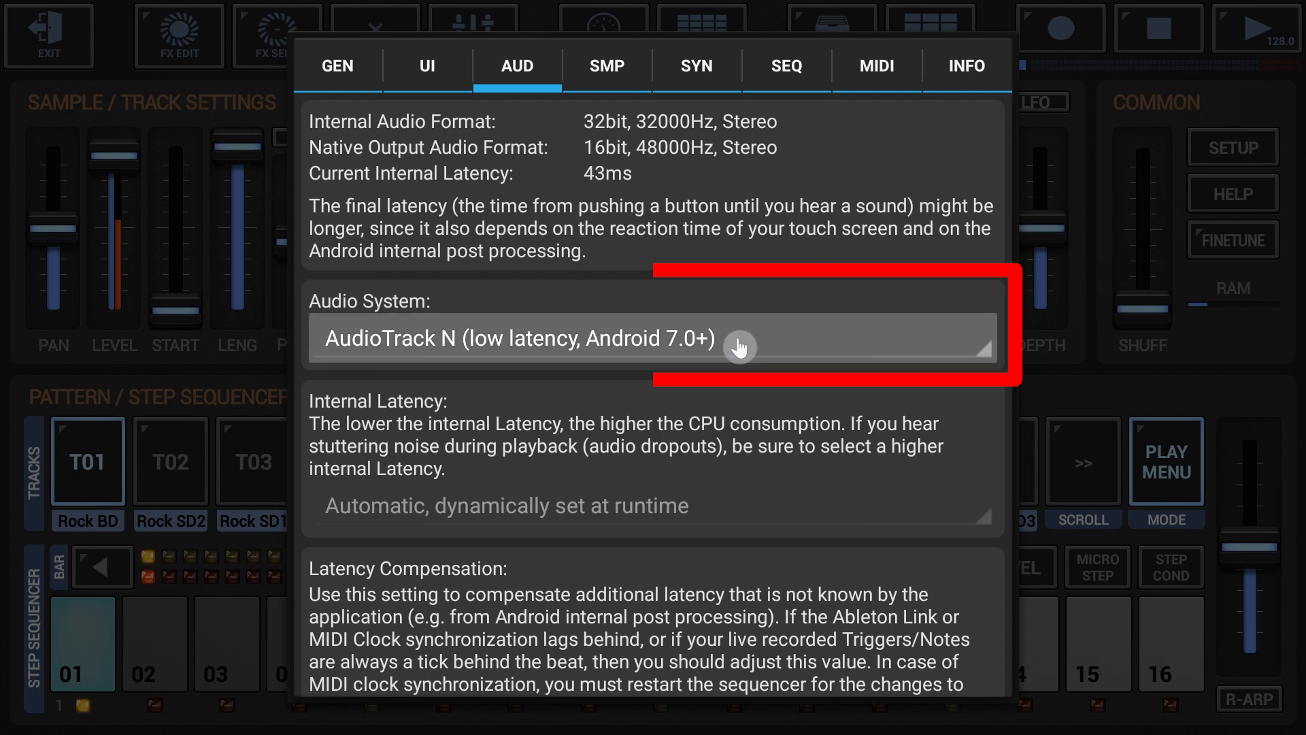
{"action": "left_click", "coordinate": [652, 339]}
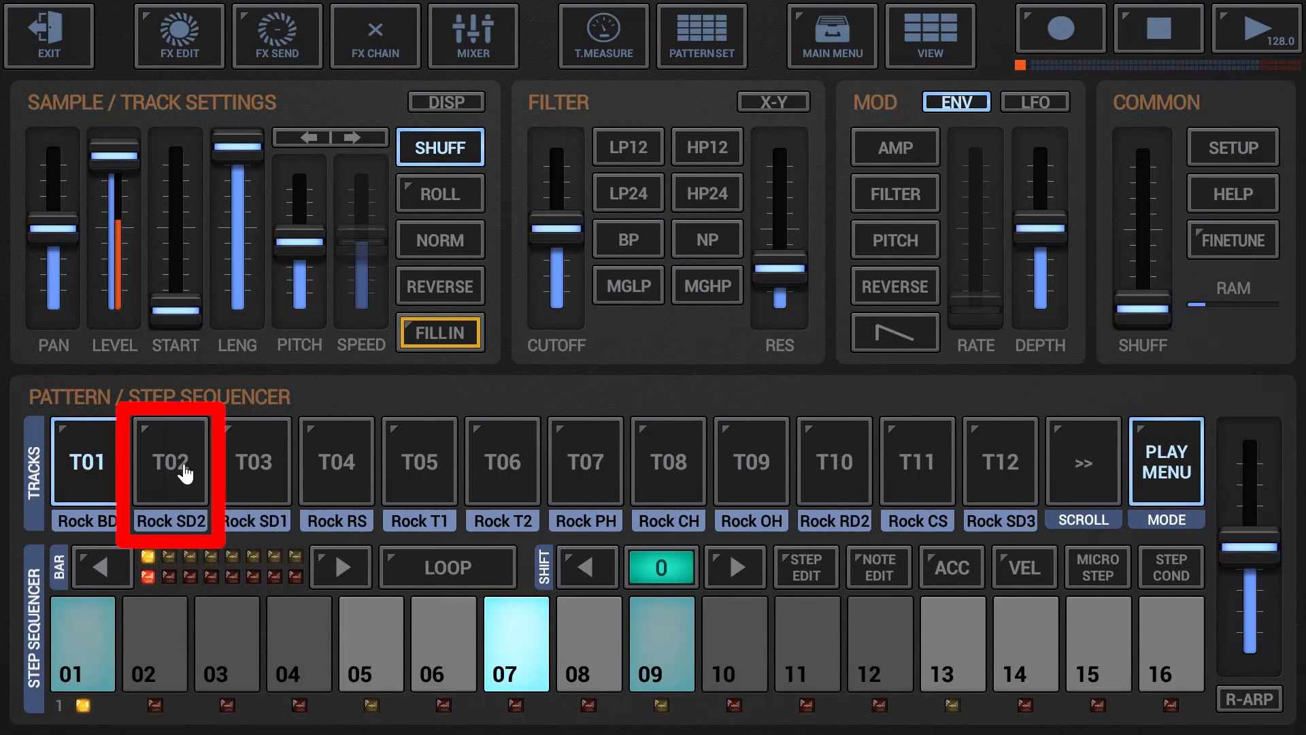
Put T02 Rock SD2 in Play(live) mode and live-record snare hits on steps 05 and 13.
{"action": "left_click", "coordinate": [169, 461]}
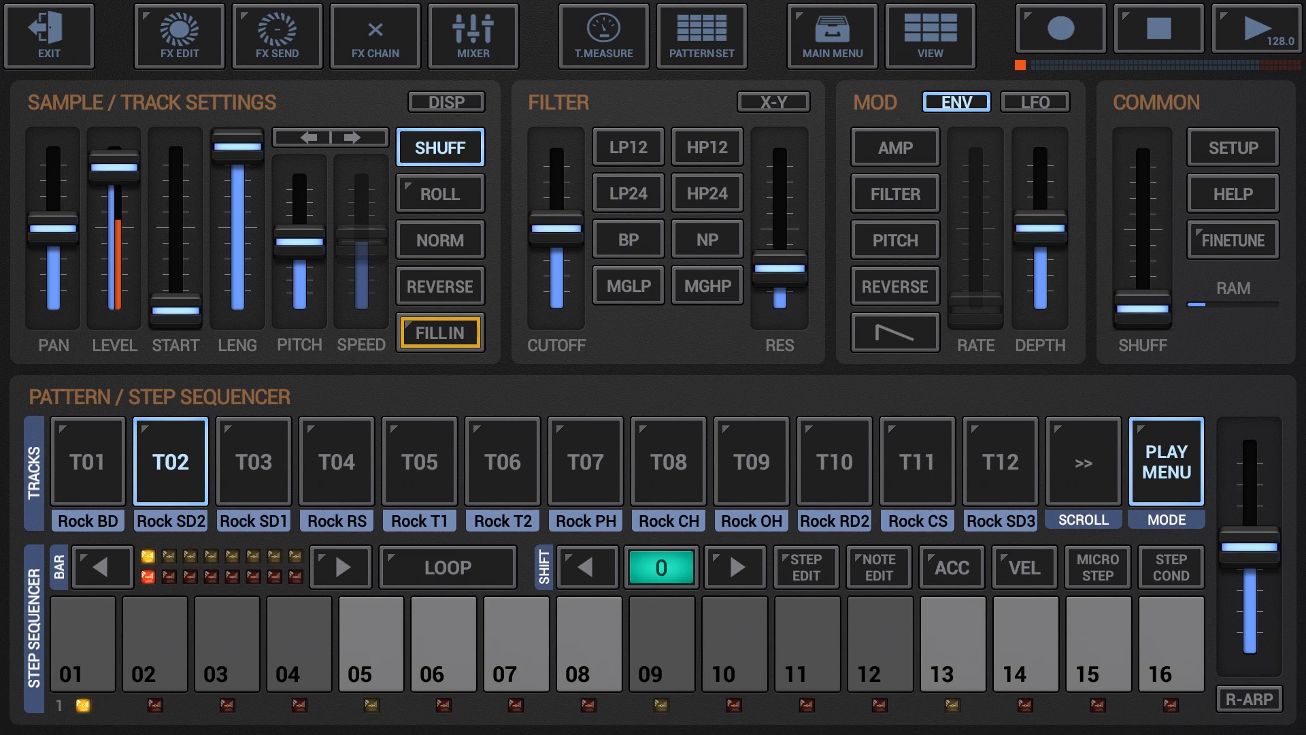
{"action": "left_click", "coordinate": [1166, 462]}
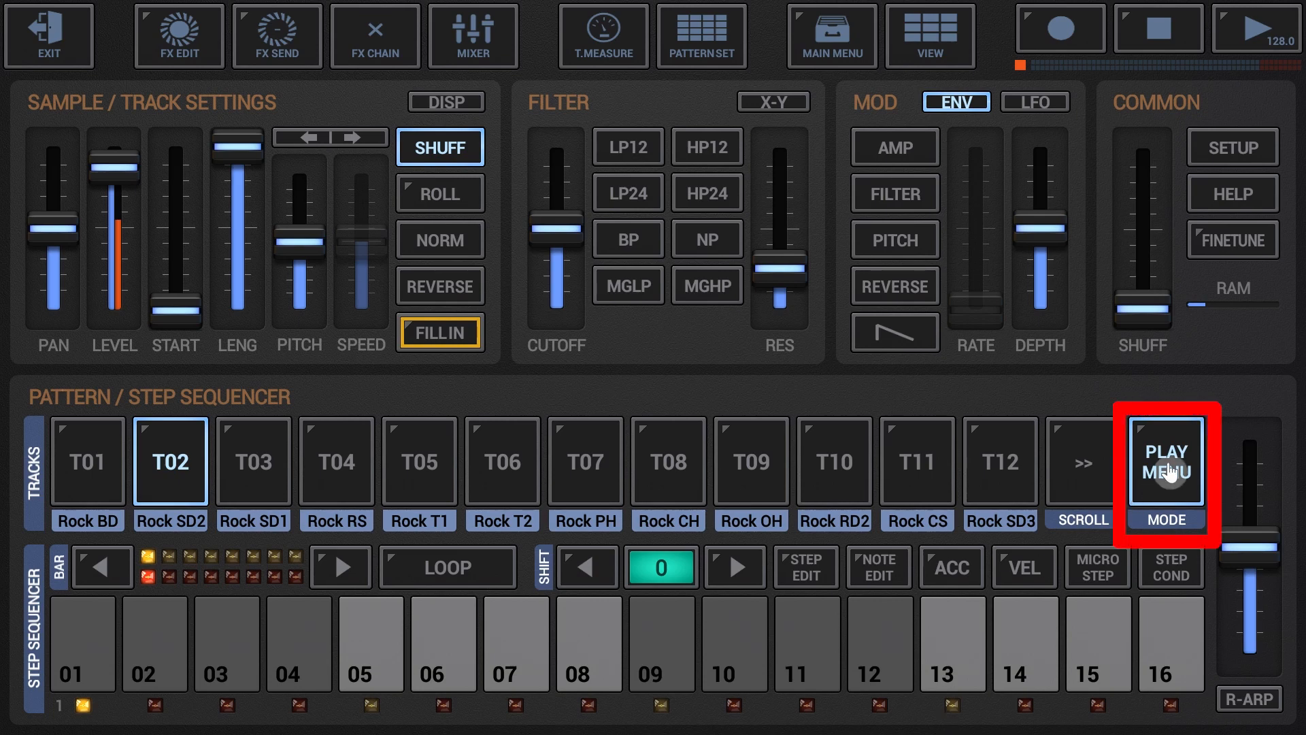
{"action": "left_click", "coordinate": [1168, 461]}
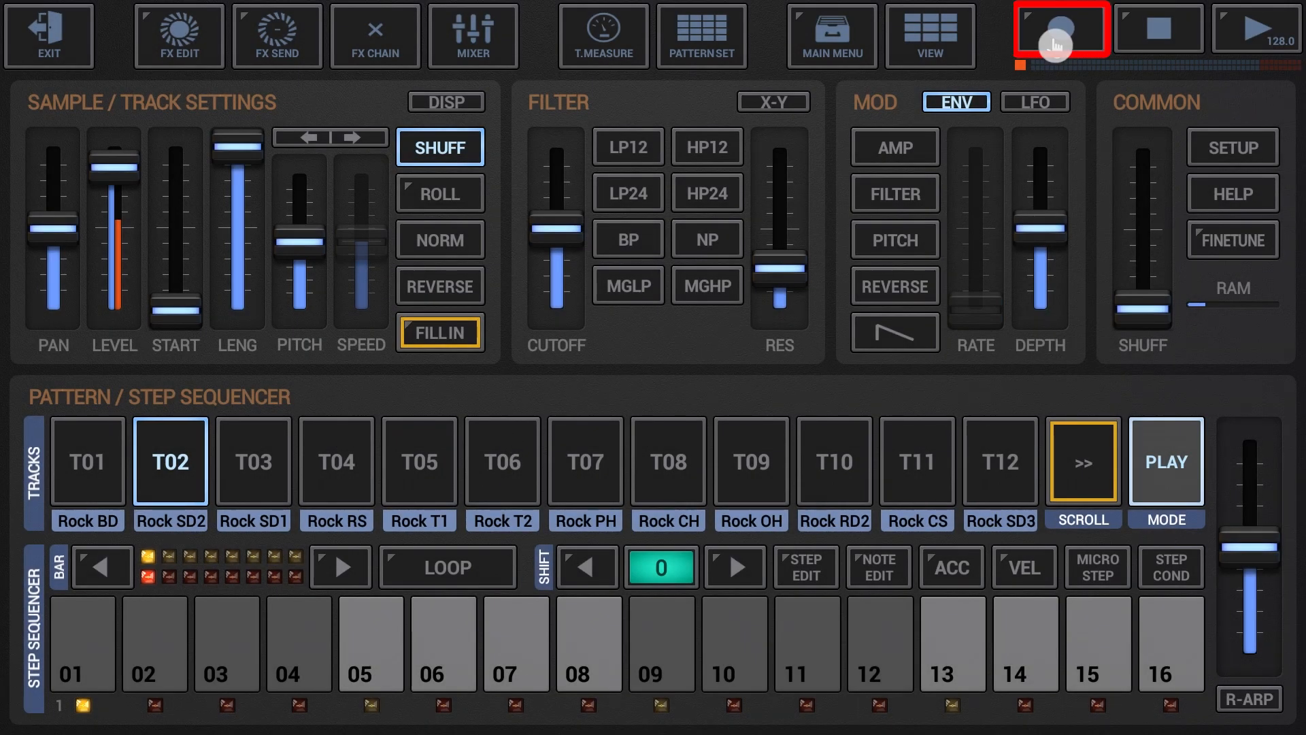
{"action": "left_click", "coordinate": [1061, 30]}
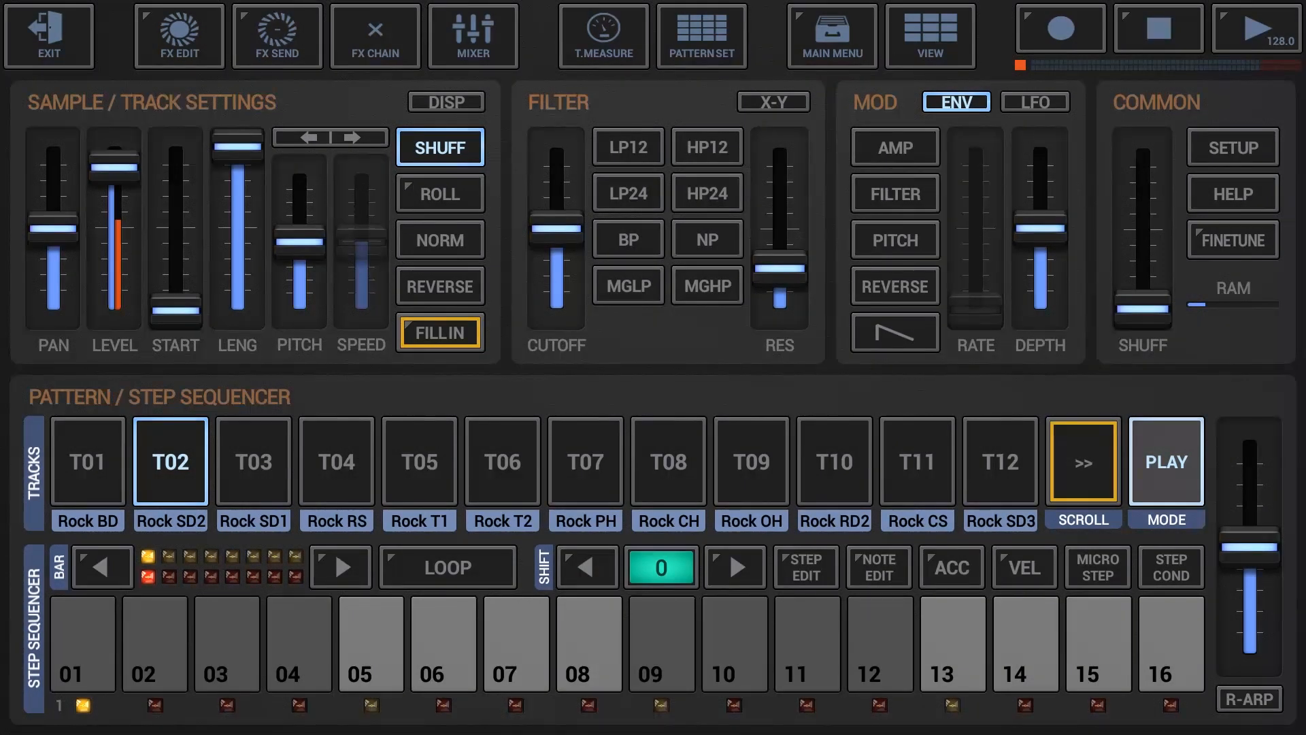
{"action": "left_click", "coordinate": [1060, 31]}
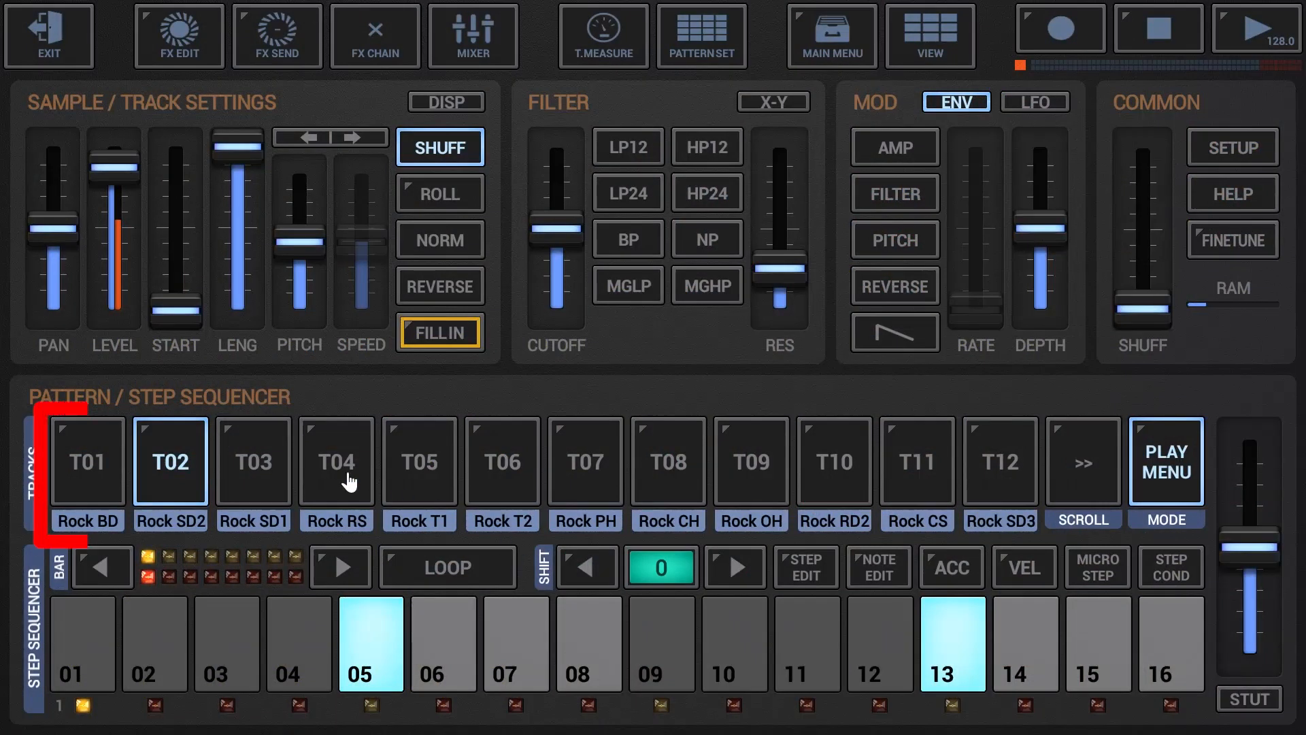
Select T01 Rock BD, set pad mode to Rhythm Arp/Select and arm recording.
{"action": "left_click", "coordinate": [87, 460]}
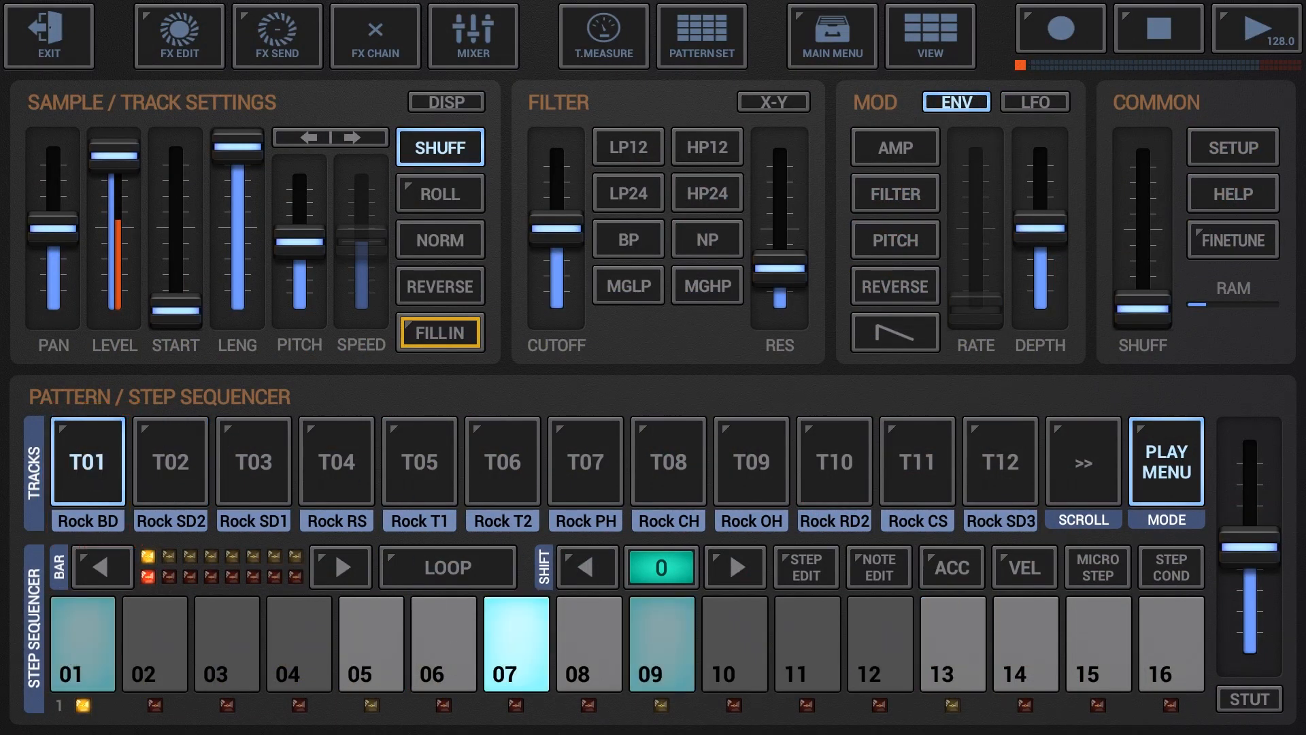
{"action": "left_click", "coordinate": [1248, 698]}
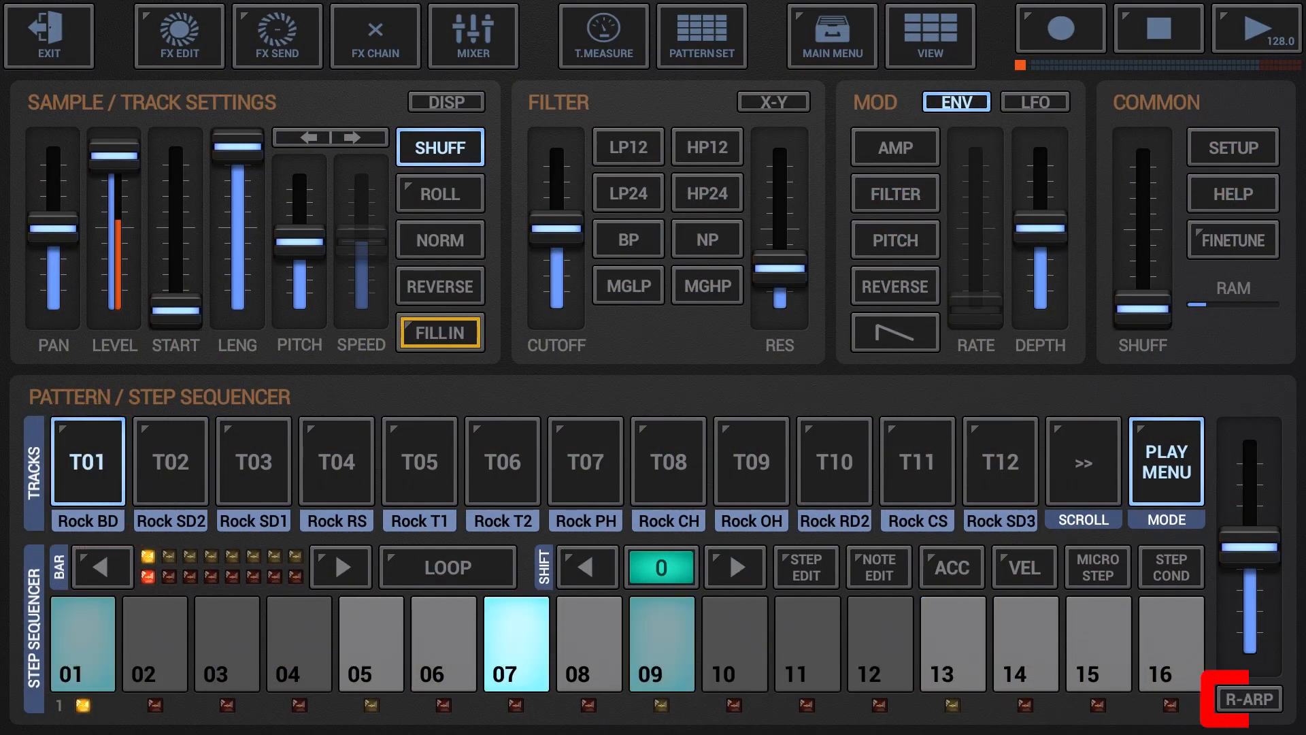
{"action": "left_click", "coordinate": [1252, 698]}
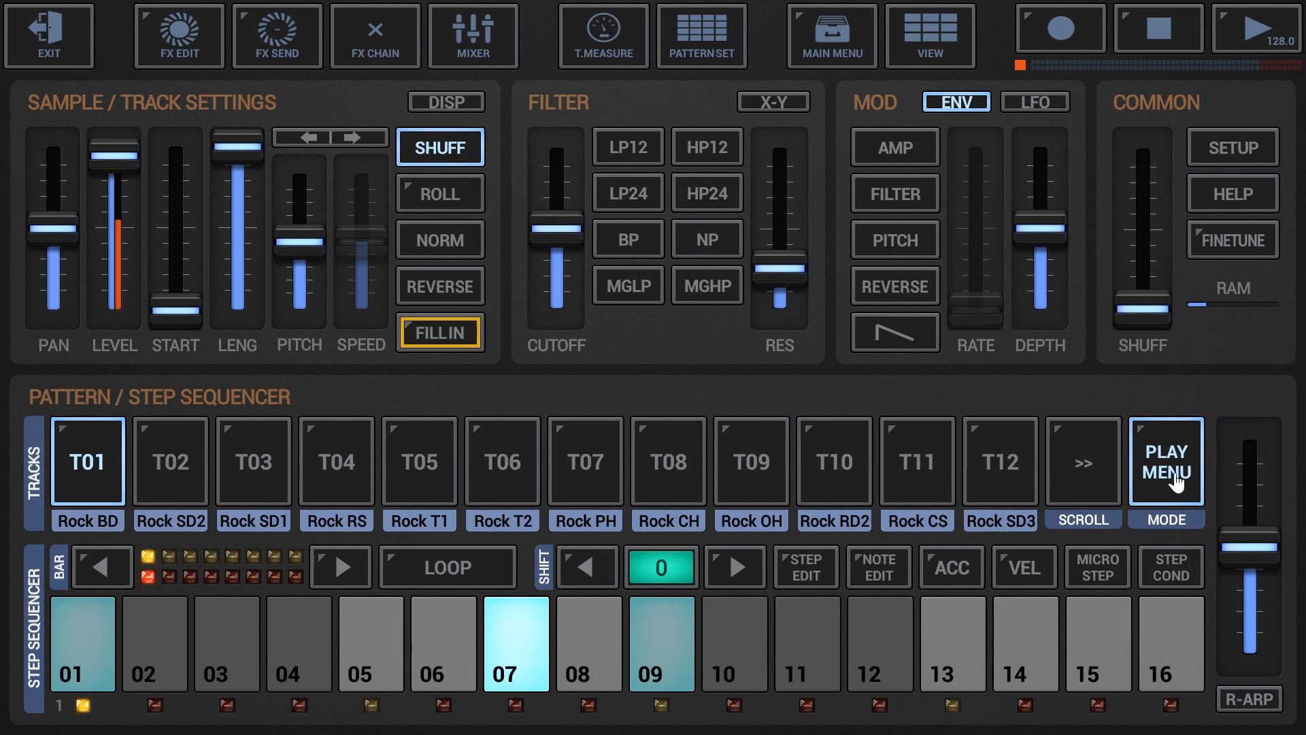
{"action": "left_click", "coordinate": [1166, 461]}
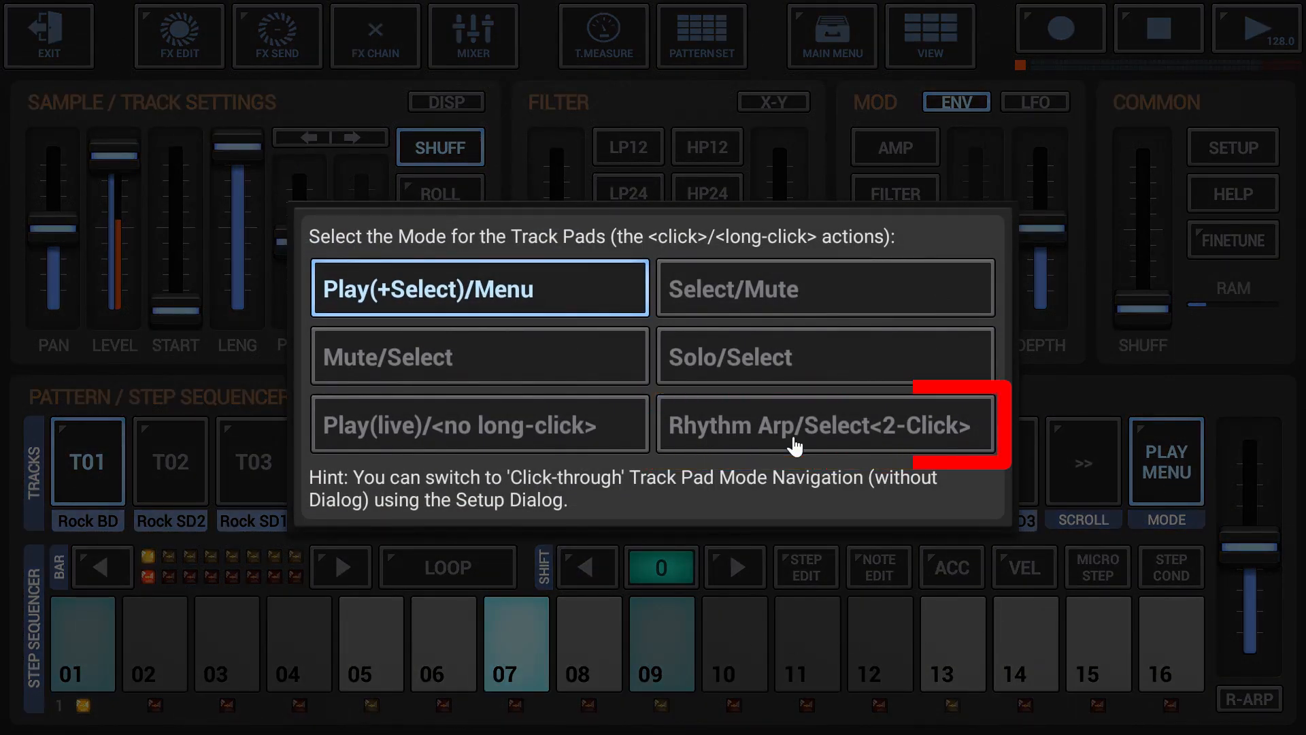
{"action": "left_click", "coordinate": [825, 424]}
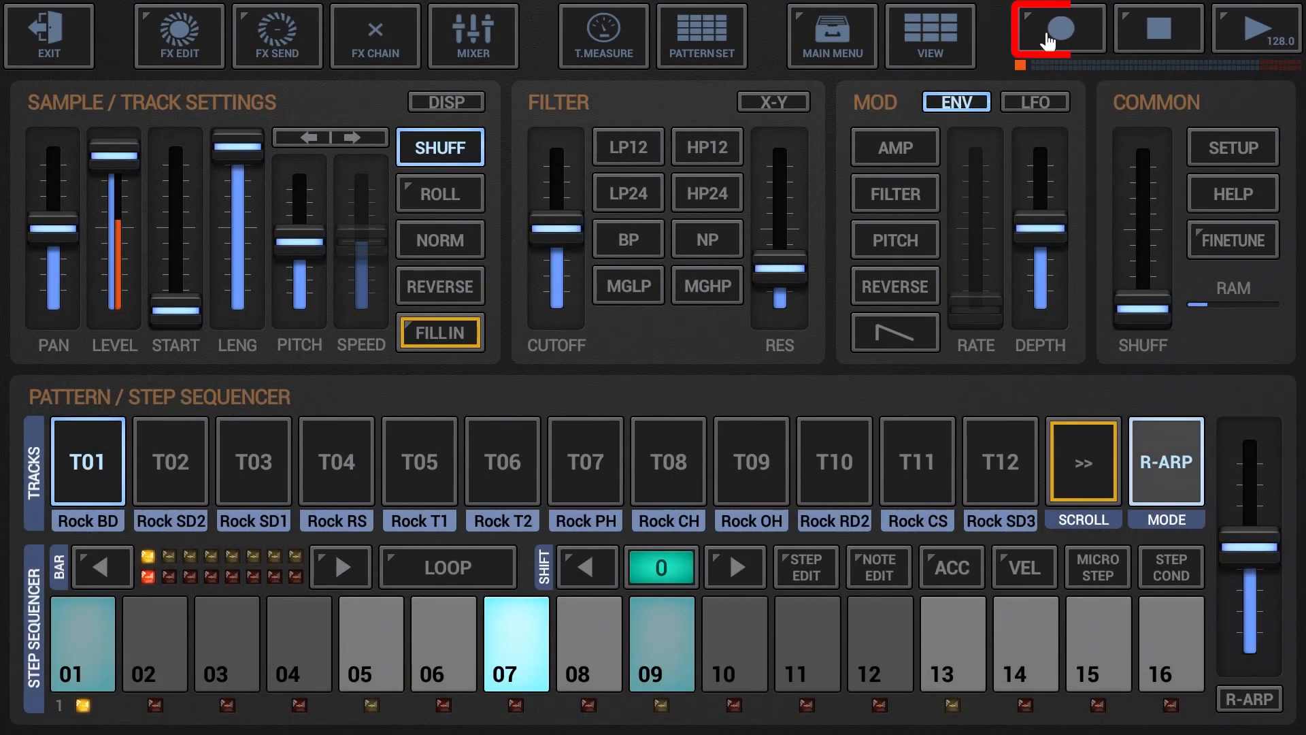
{"action": "left_click", "coordinate": [1059, 28]}
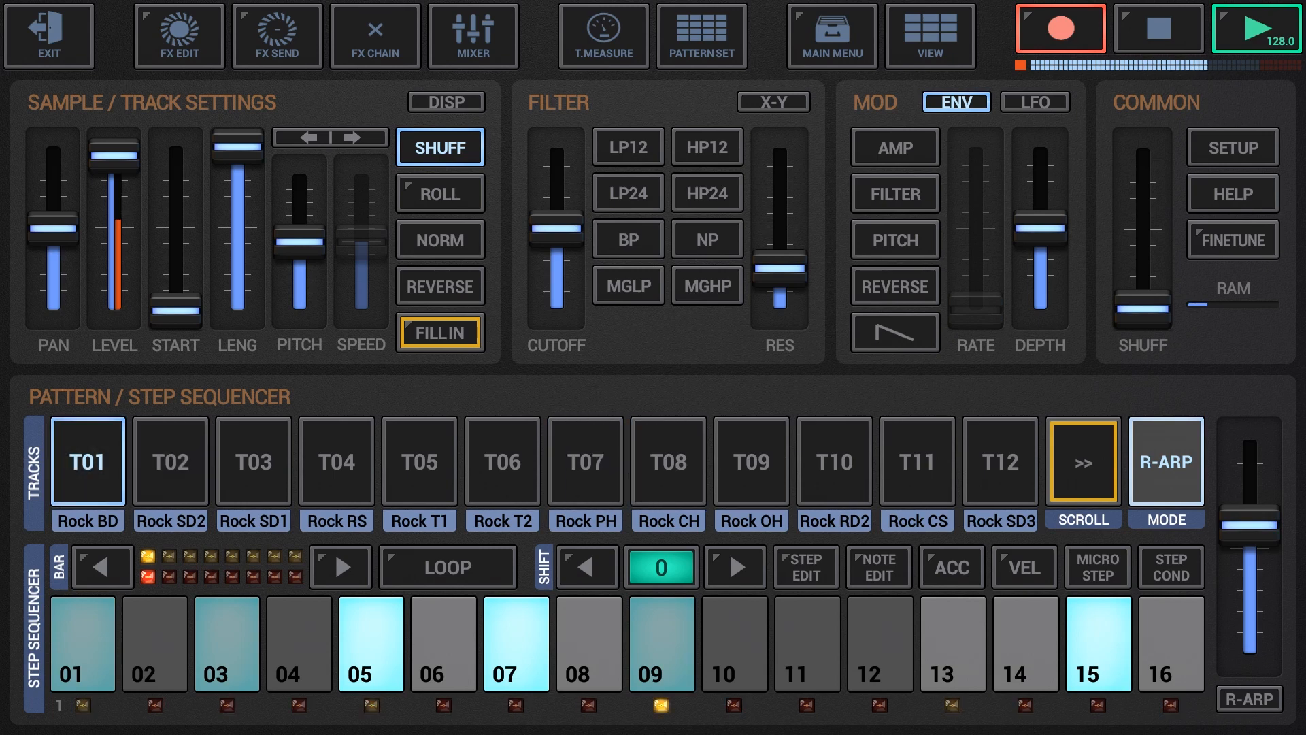
Enable R-ARP and hold the T02 pad to record the arpeggiated snare.
{"action": "left_click", "coordinate": [1166, 463]}
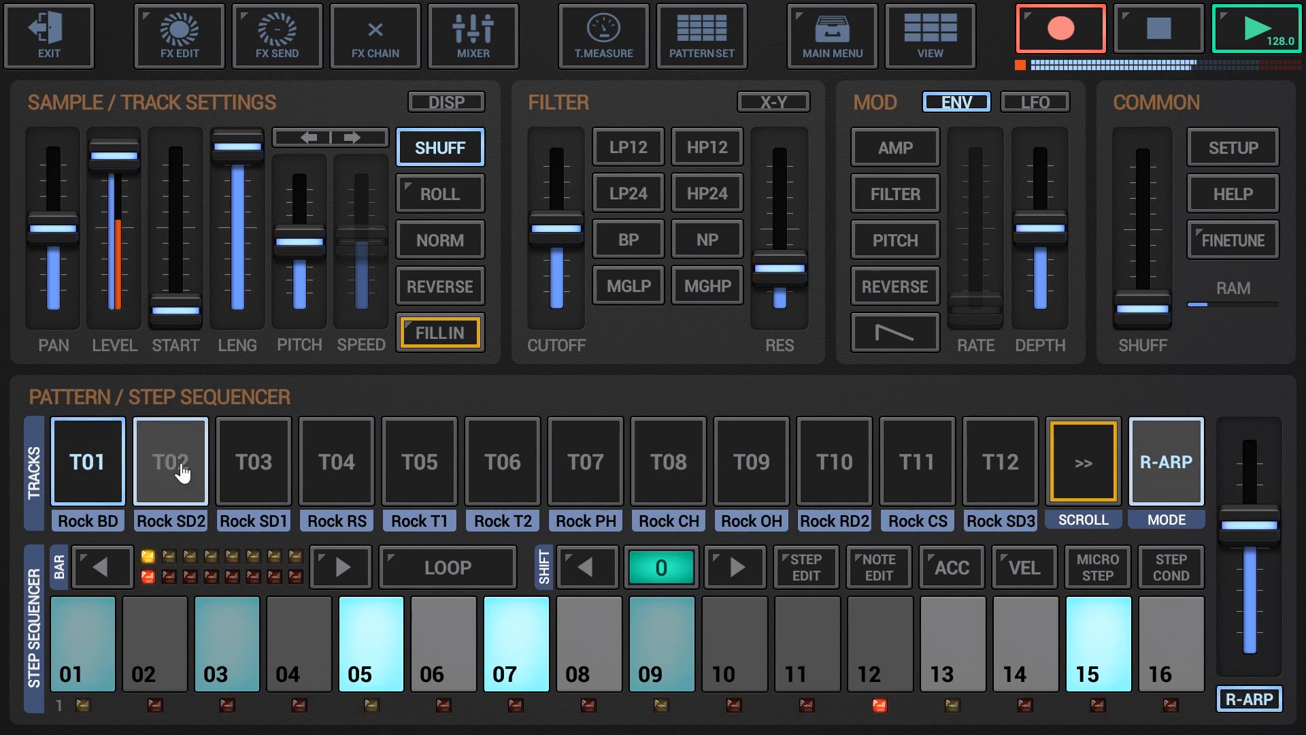
{"action": "left_click", "coordinate": [169, 459]}
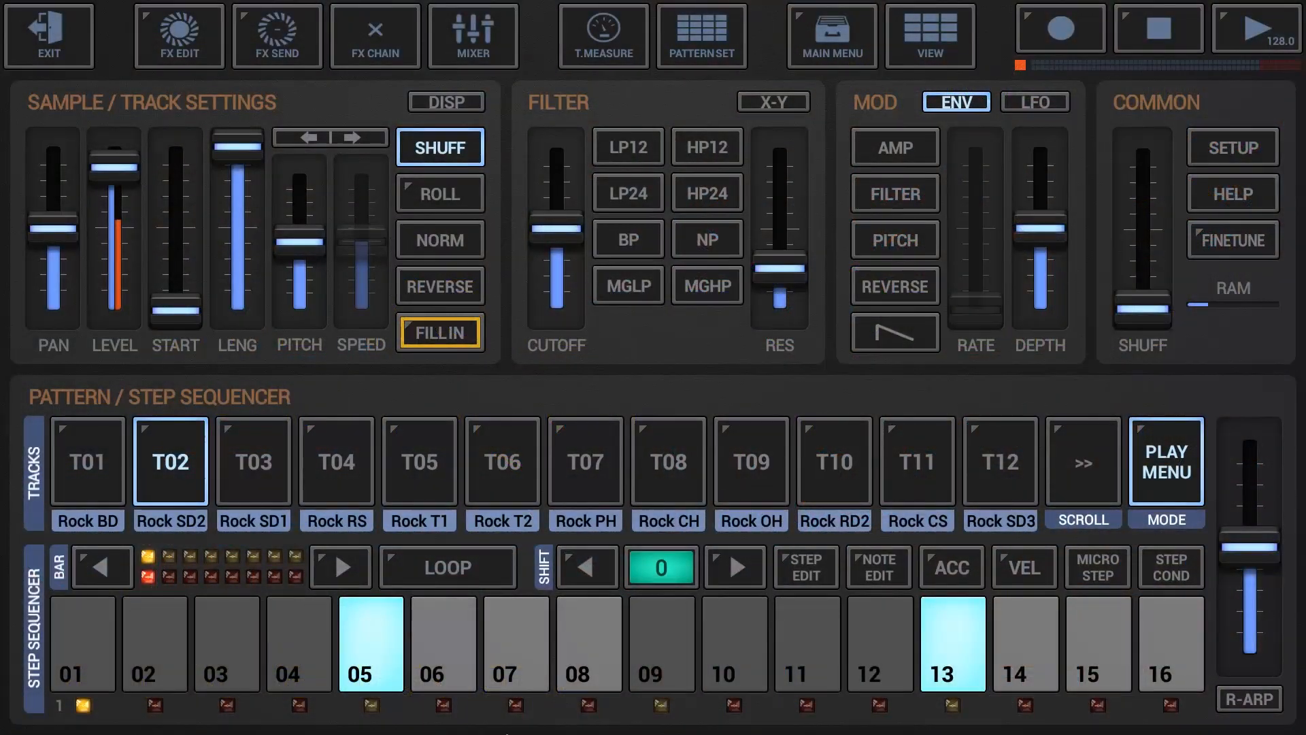
In NOTE EDIT on T01 Rock BD, record F4 and A4 pitches during playback.
{"action": "left_click", "coordinate": [86, 460]}
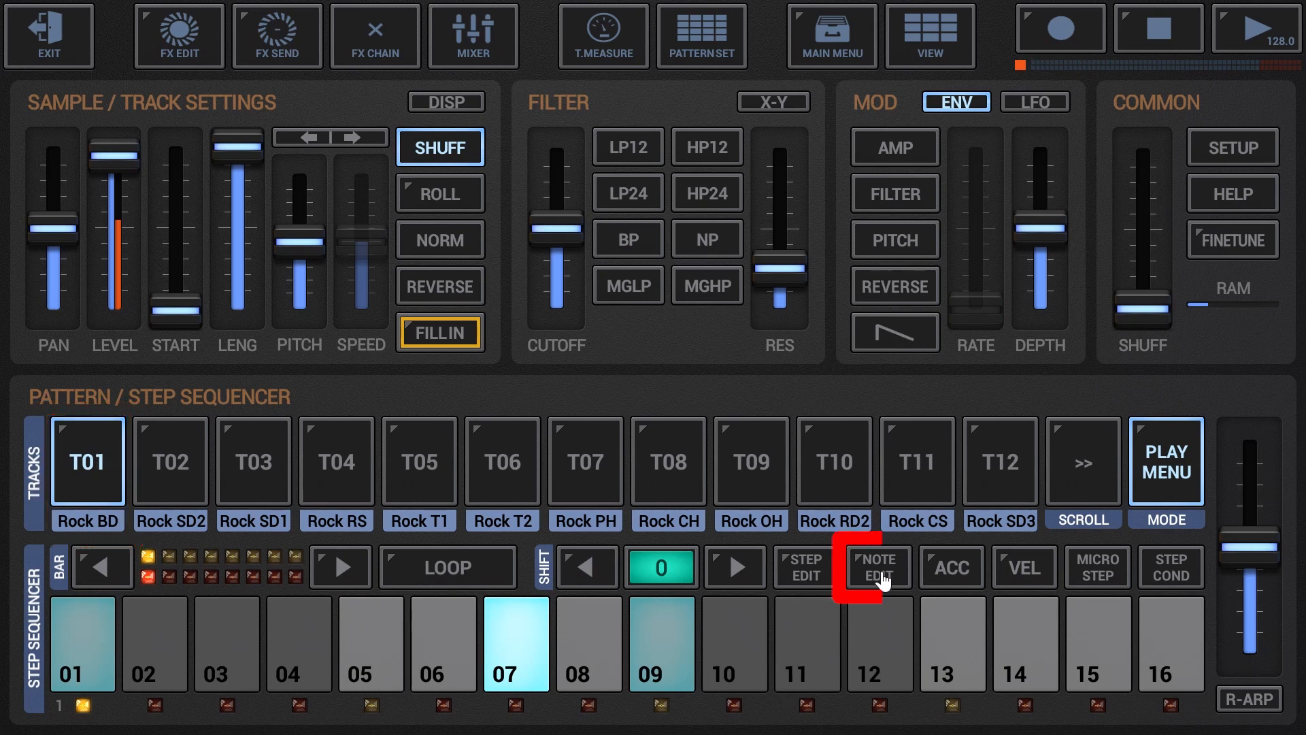
{"action": "left_click", "coordinate": [877, 566]}
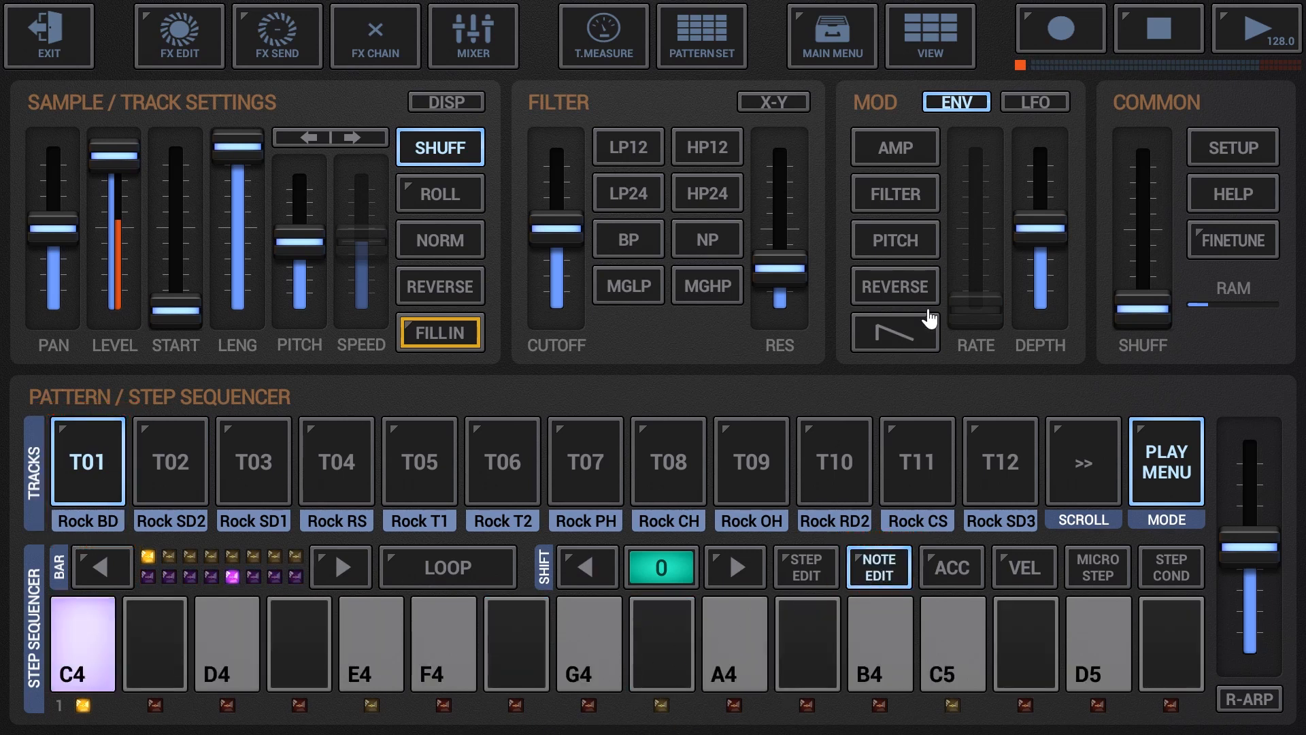
{"action": "left_click", "coordinate": [1059, 32]}
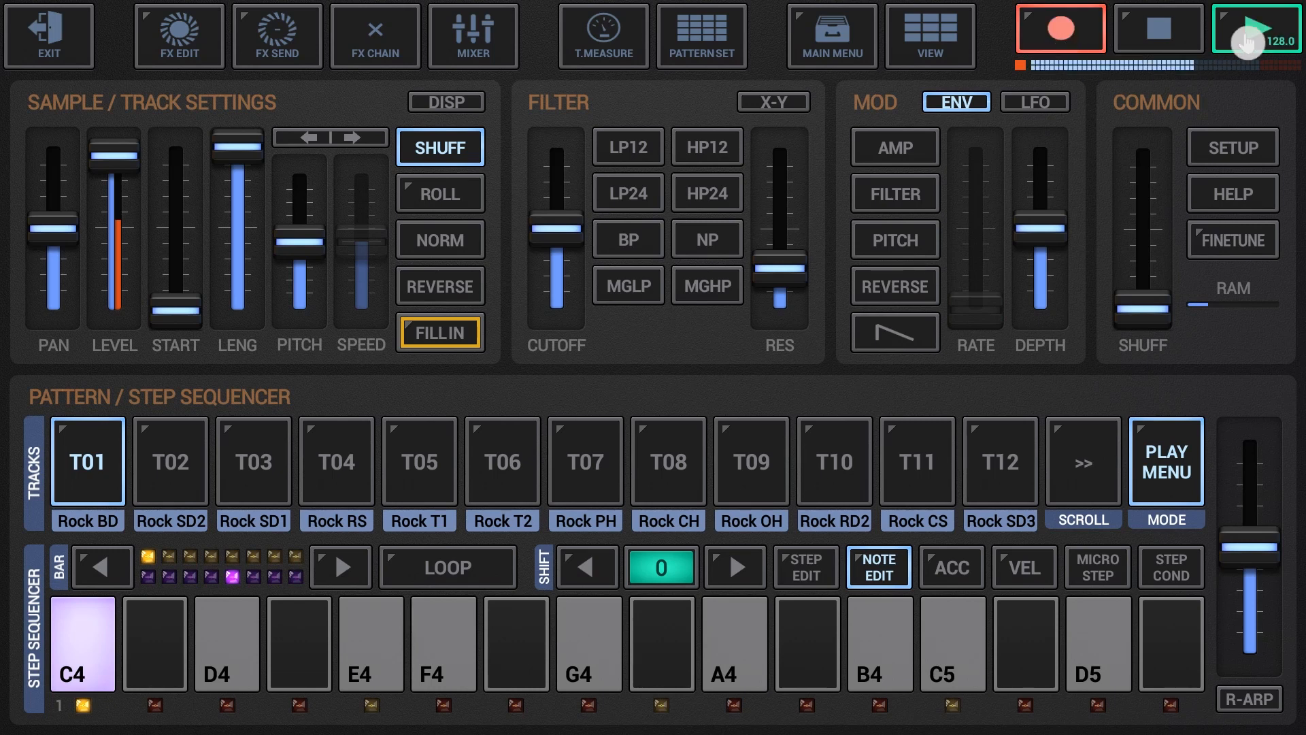
{"action": "left_click", "coordinate": [1256, 29]}
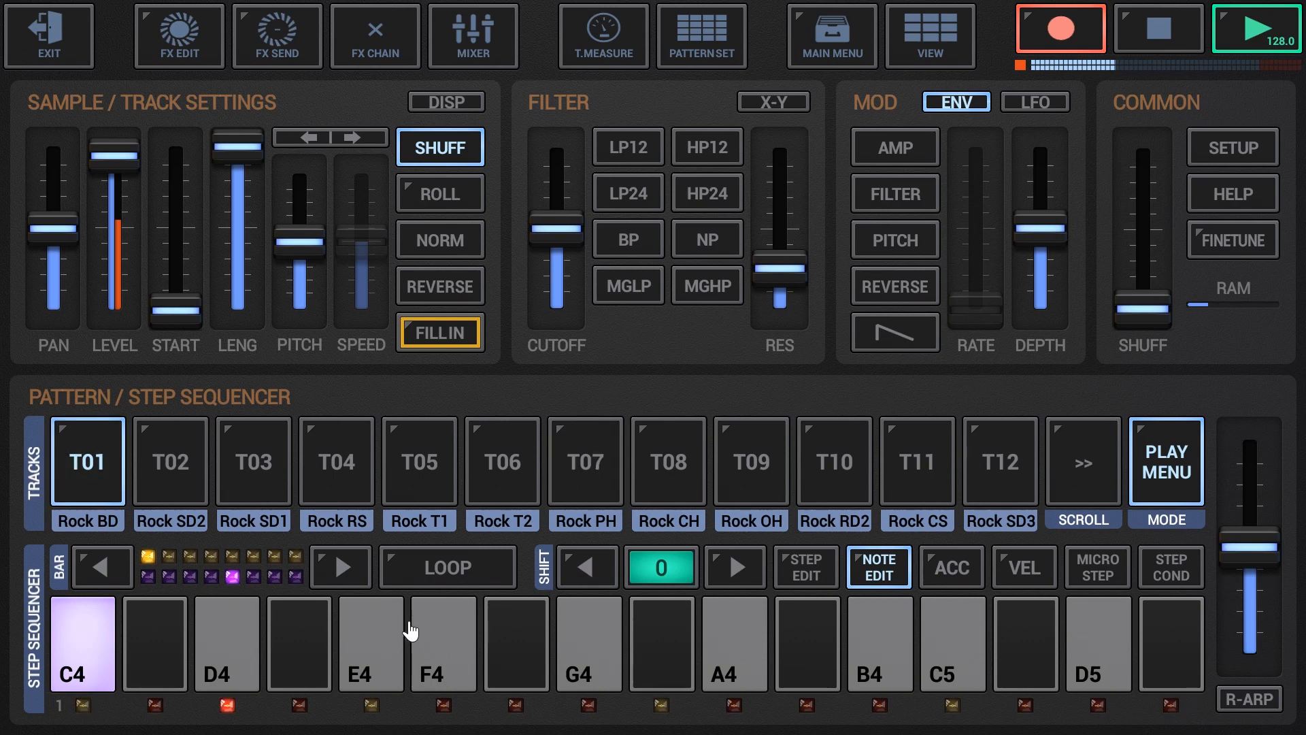
{"action": "left_click", "coordinate": [370, 643]}
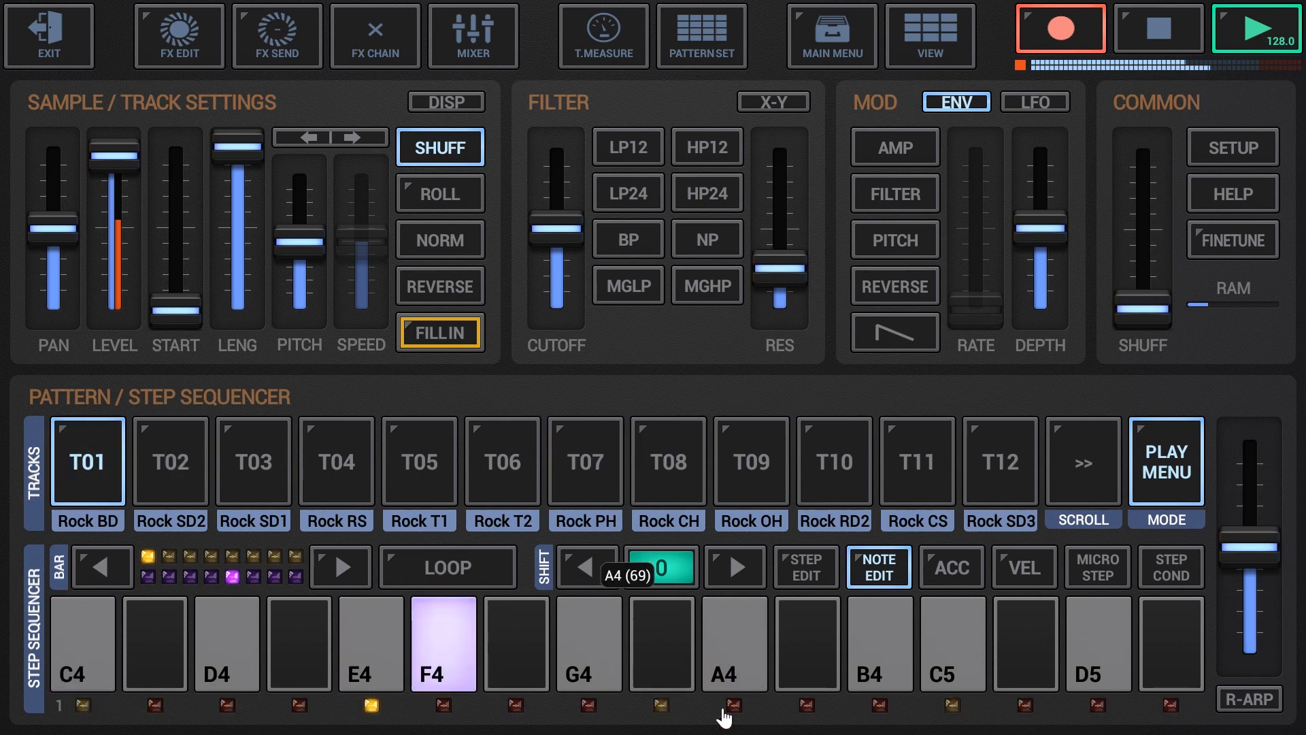
{"action": "left_click", "coordinate": [702, 35]}
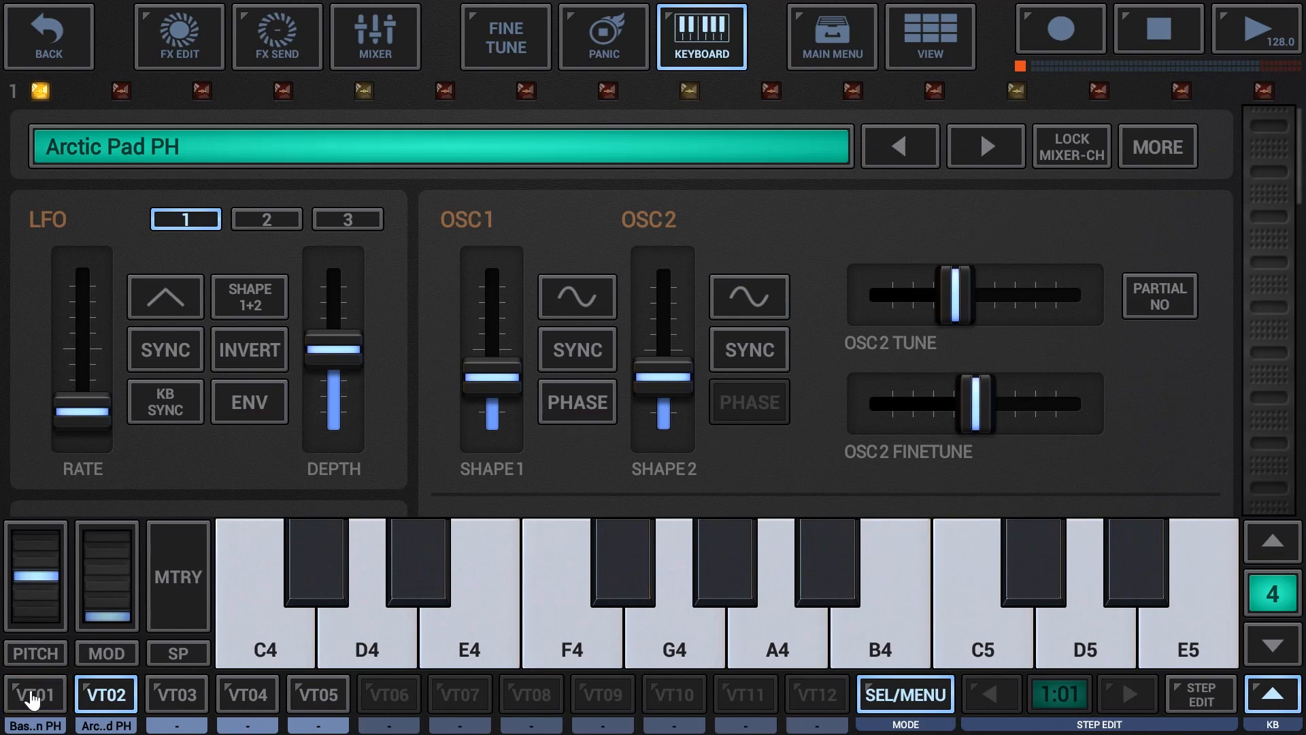
Select VT01 Basic Organ PH, arm recording and start playback for keyboard recording.
{"action": "left_click", "coordinate": [35, 694]}
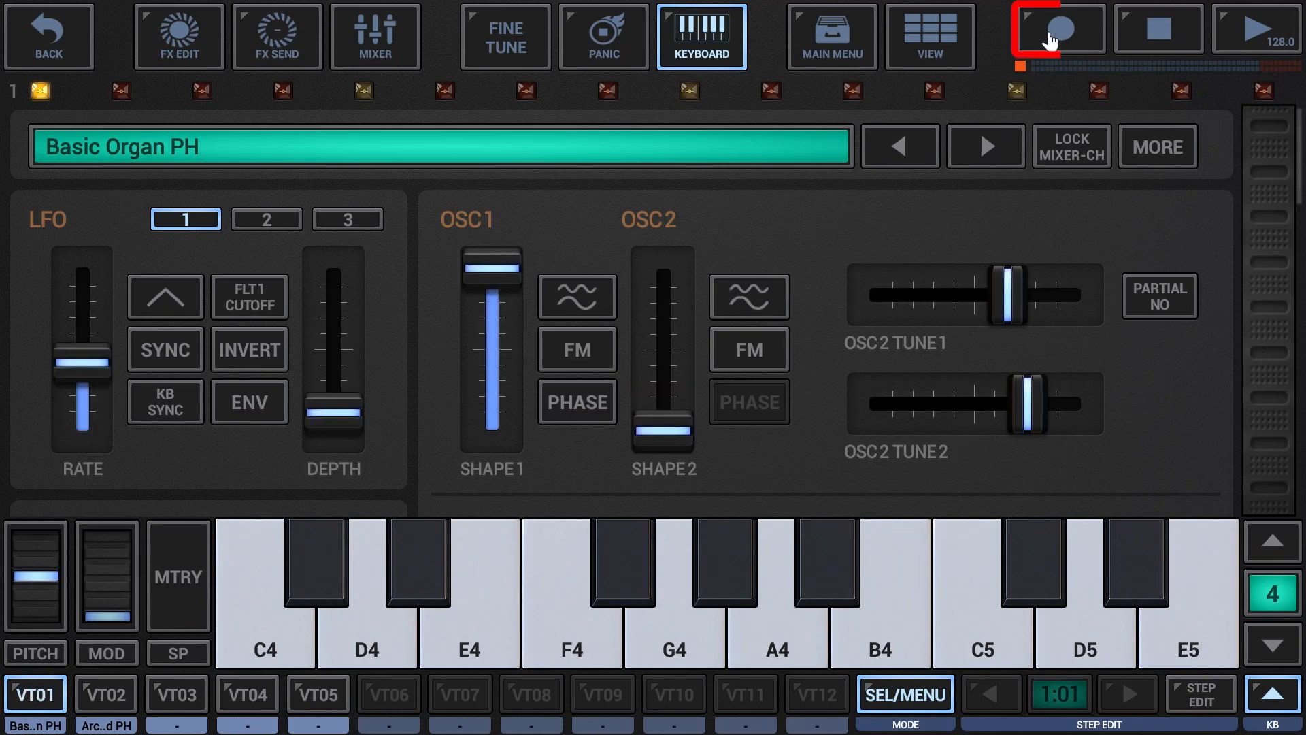
{"action": "left_click", "coordinate": [1059, 31]}
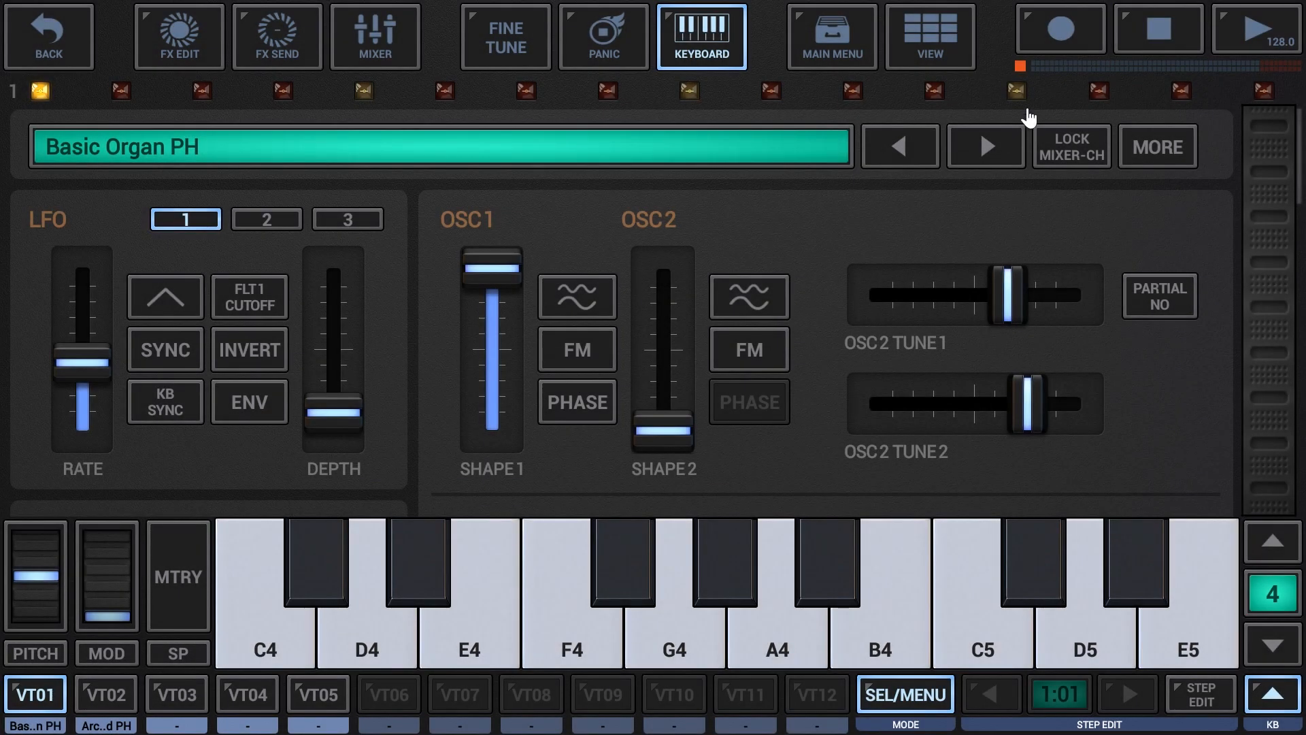
{"action": "left_click", "coordinate": [1060, 28]}
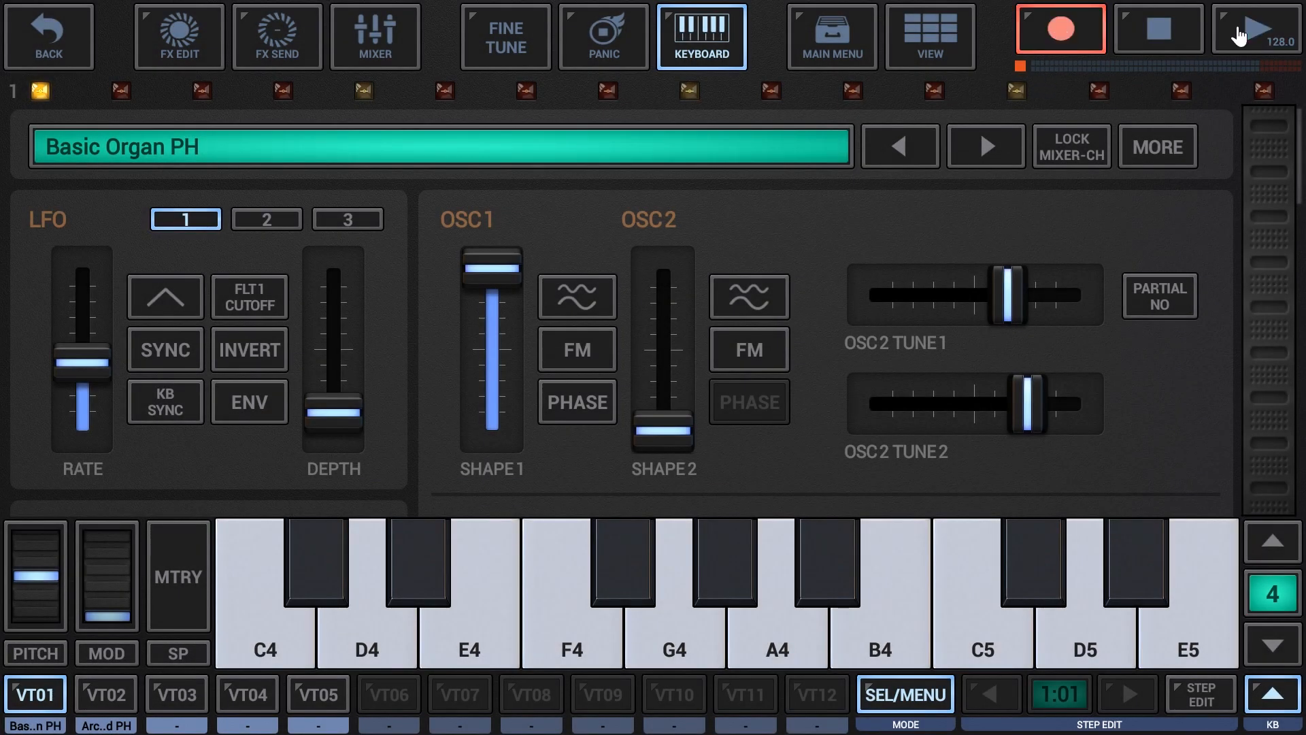
{"action": "left_click", "coordinate": [1257, 29]}
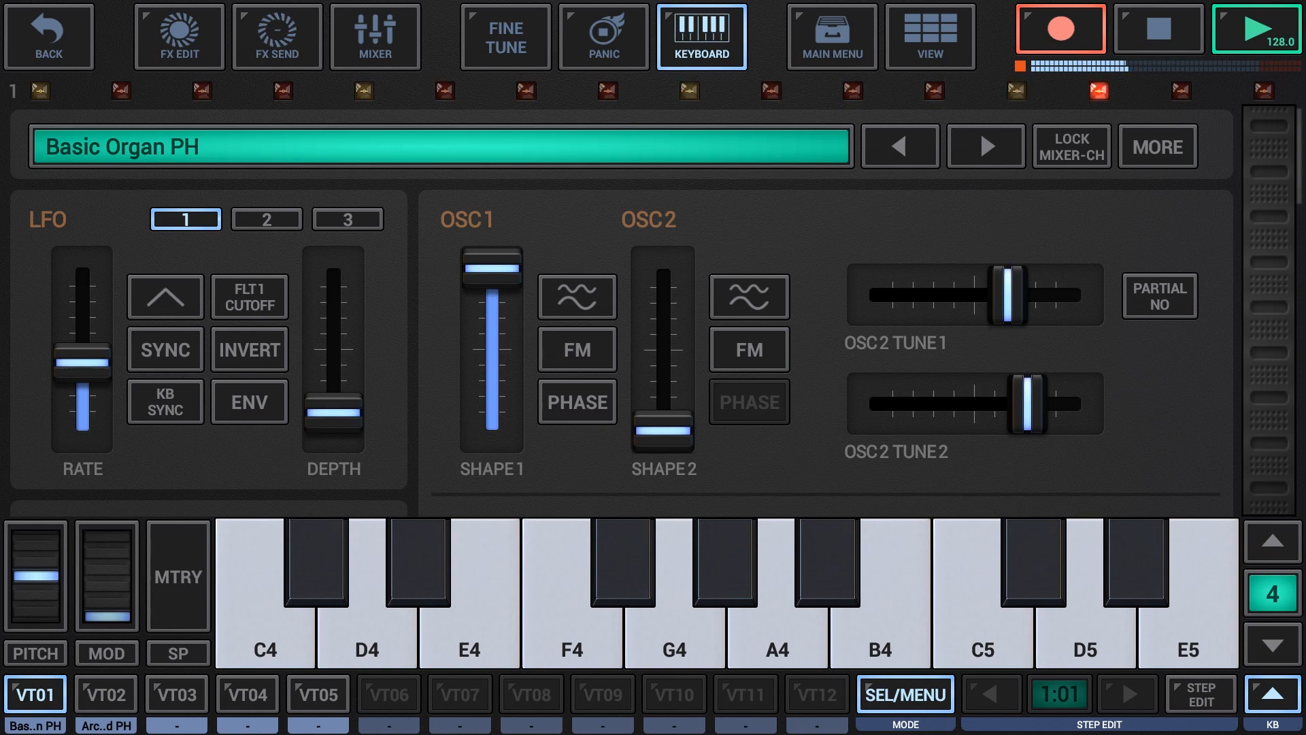